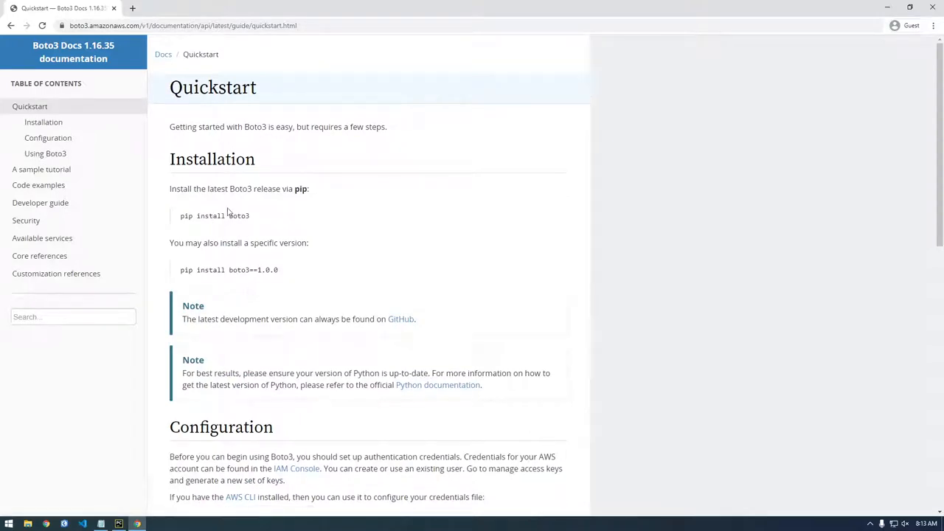
Scroll through the Configuration section of the current documentation page.
{"action": "scroll", "scroll_direction": "down", "scroll_amount": 3}
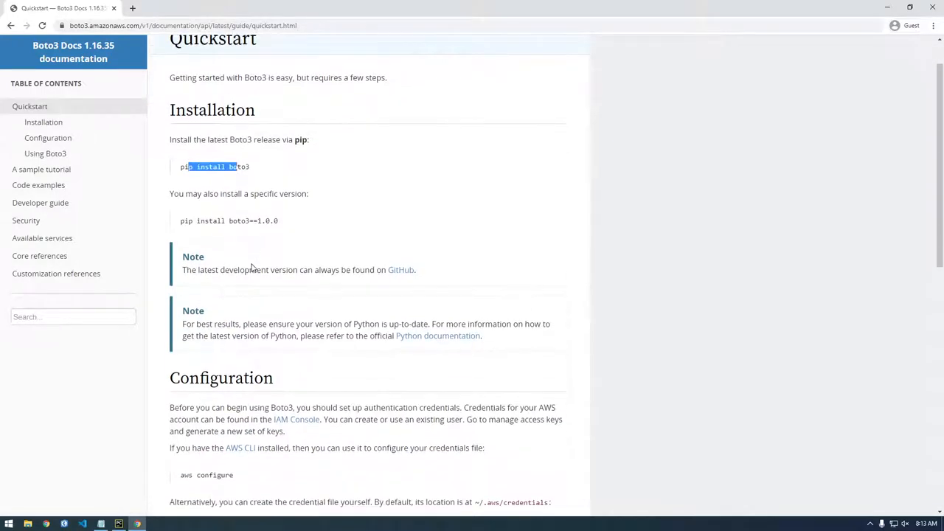
{"action": "scroll", "scroll_direction": "down", "scroll_amount": 3}
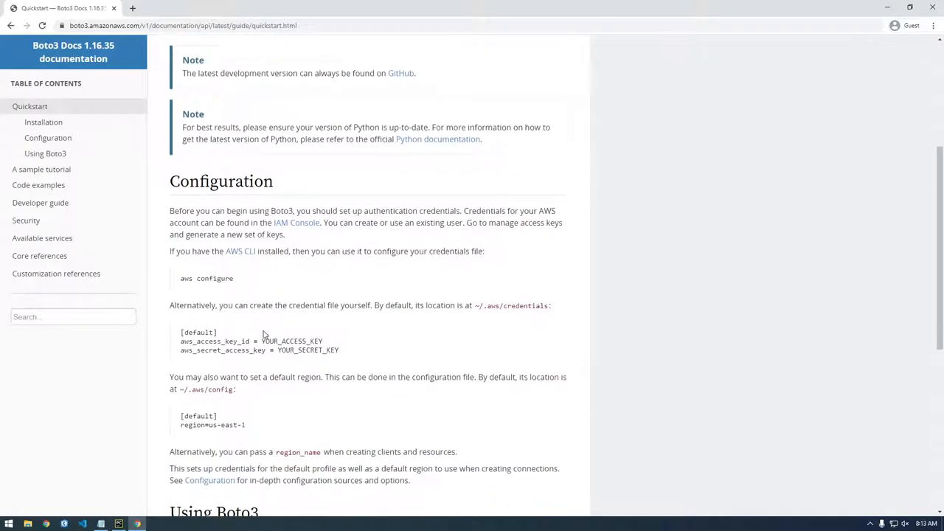
{"action": "double_click", "coordinate": [209, 181]}
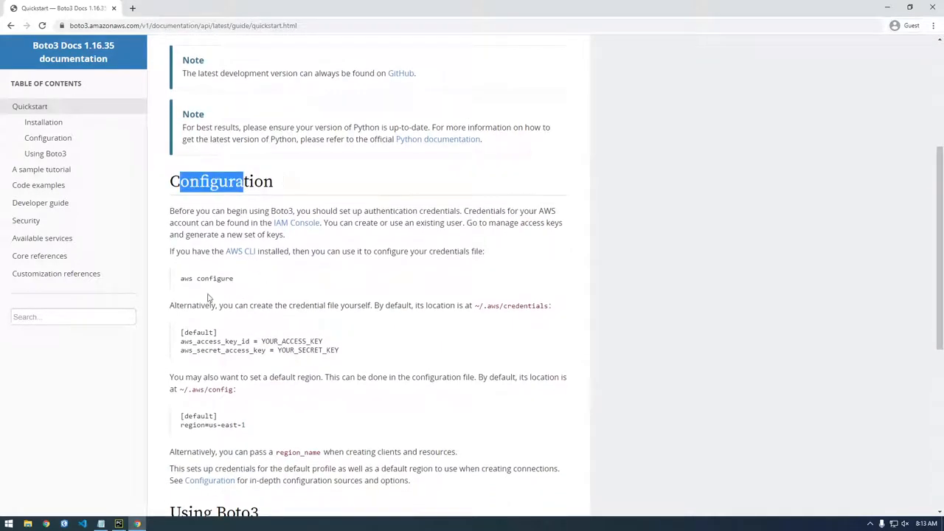
{"action": "scroll", "scroll_direction": "down", "scroll_amount": 3}
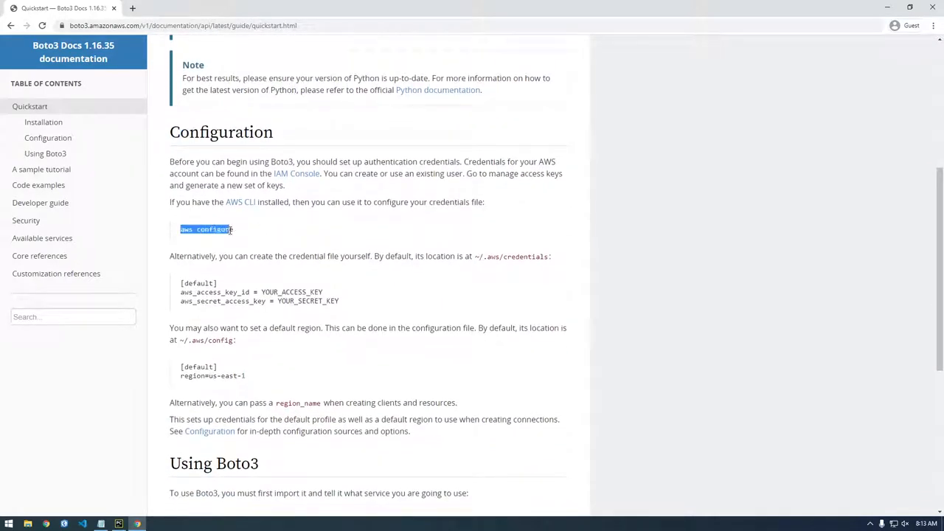
{"action": "scroll", "scroll_direction": "down", "scroll_amount": 3}
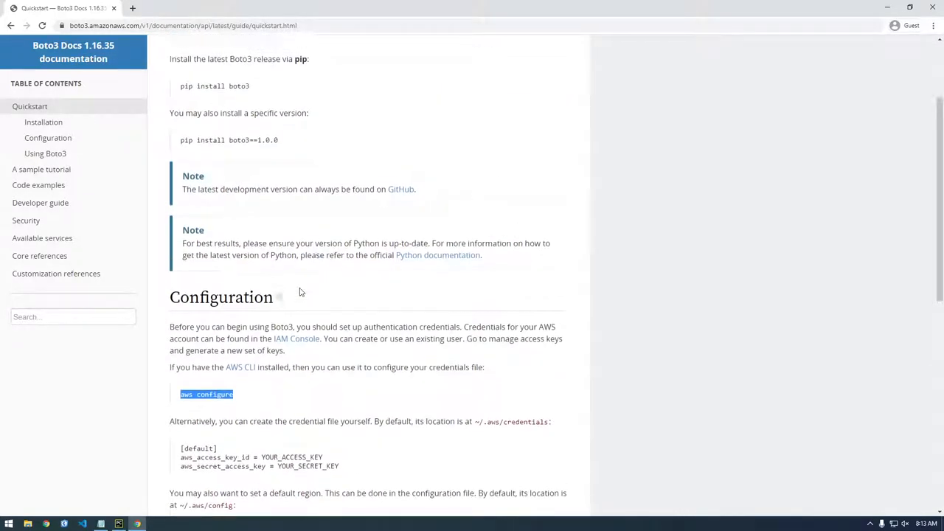
Search Google for AWS credentials and reach the Boto3 Docs Credentials page via the AWS CLI result.
{"action": "type", "text": "aws credentials"}
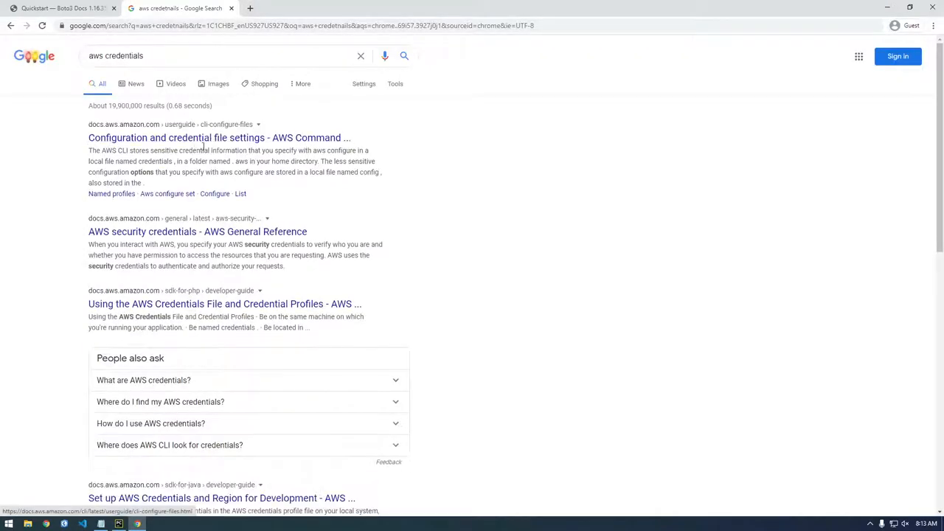
{"action": "left_click", "coordinate": [218, 139]}
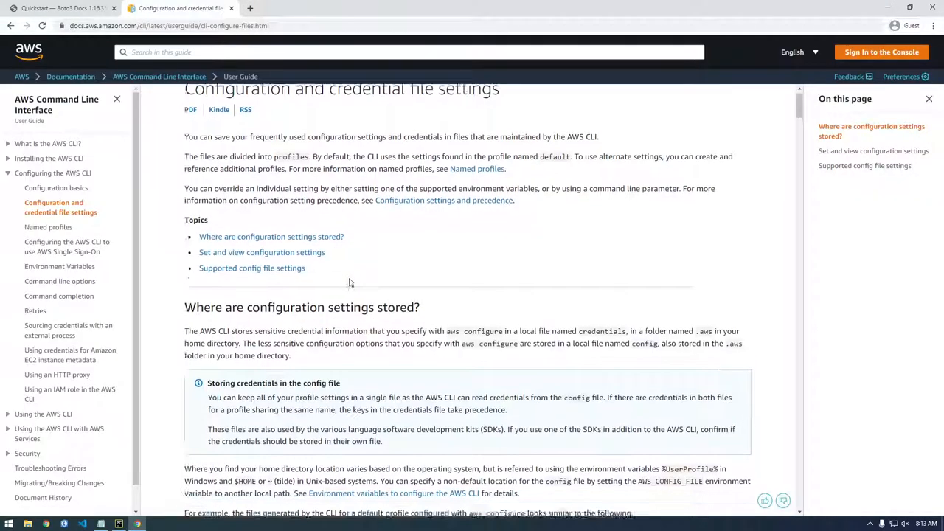
{"action": "scroll", "scroll_direction": "down", "scroll_amount": 3}
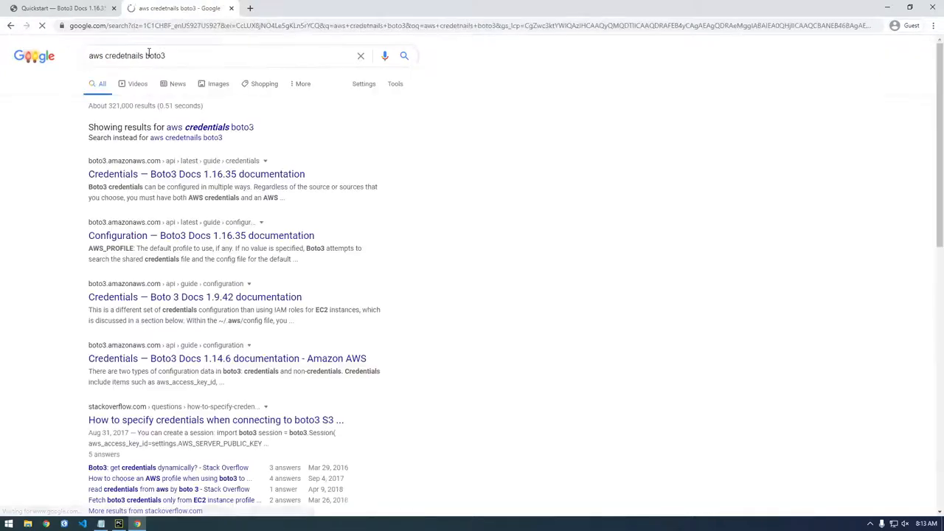
{"action": "left_click", "coordinate": [196, 174]}
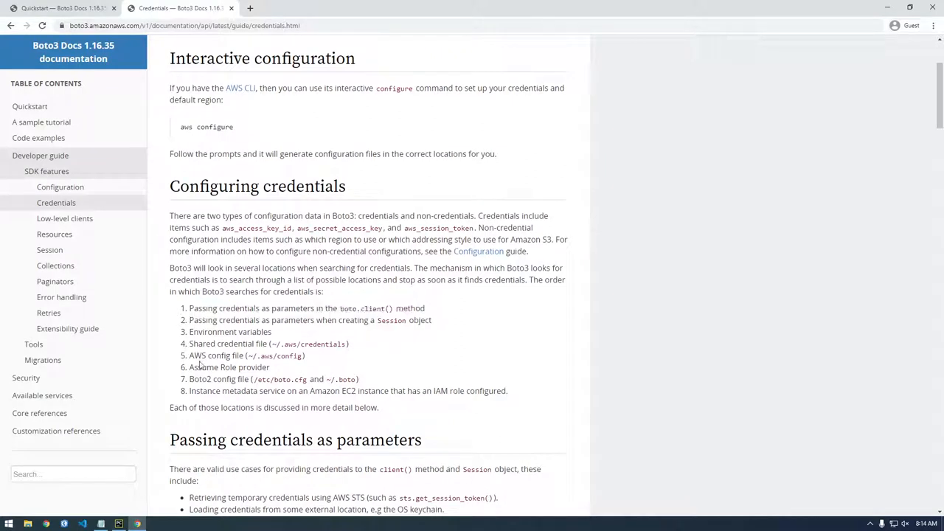
{"action": "mouse_move", "coordinate": [182, 345]}
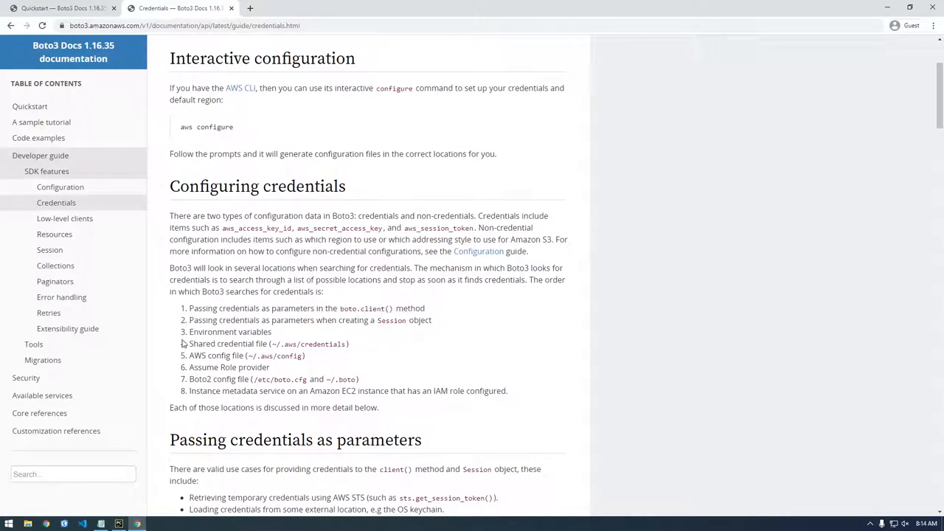
{"action": "left_click_drag", "start_coordinate": [189, 308], "coordinate": [342, 308]}
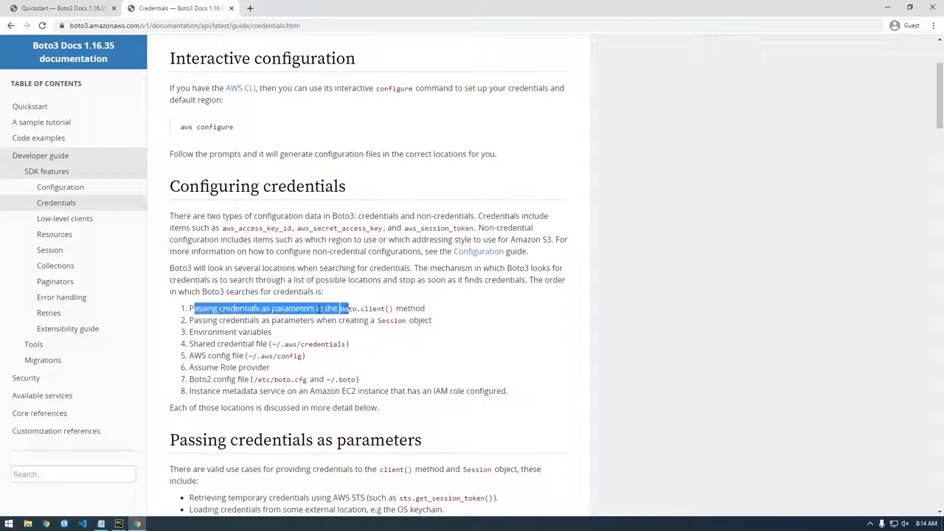
{"action": "left_click_drag", "start_coordinate": [191, 308], "coordinate": [401, 309]}
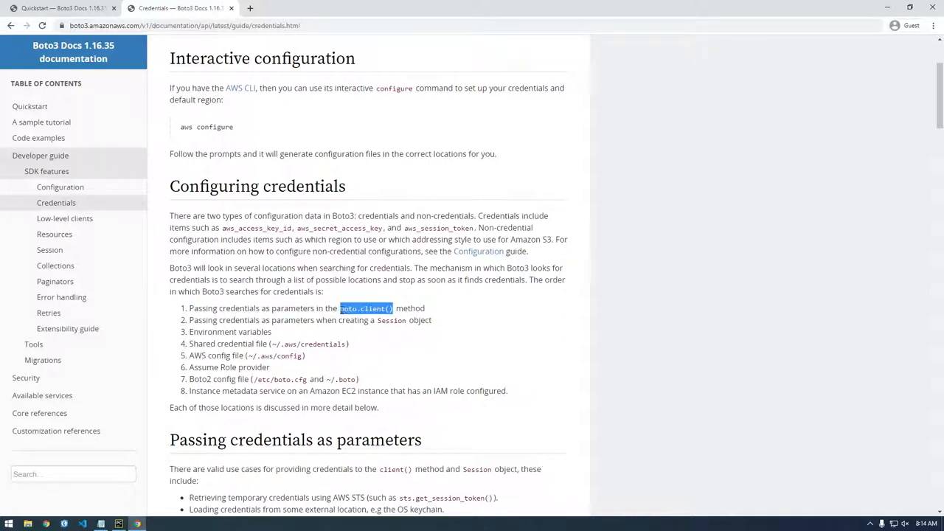
{"action": "mouse_move", "coordinate": [407, 320]}
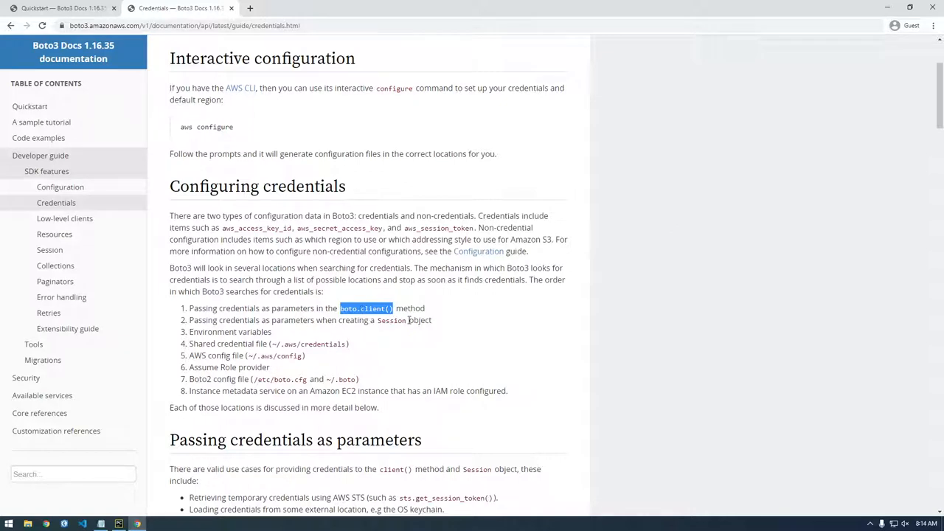
{"action": "double_click", "coordinate": [230, 331]}
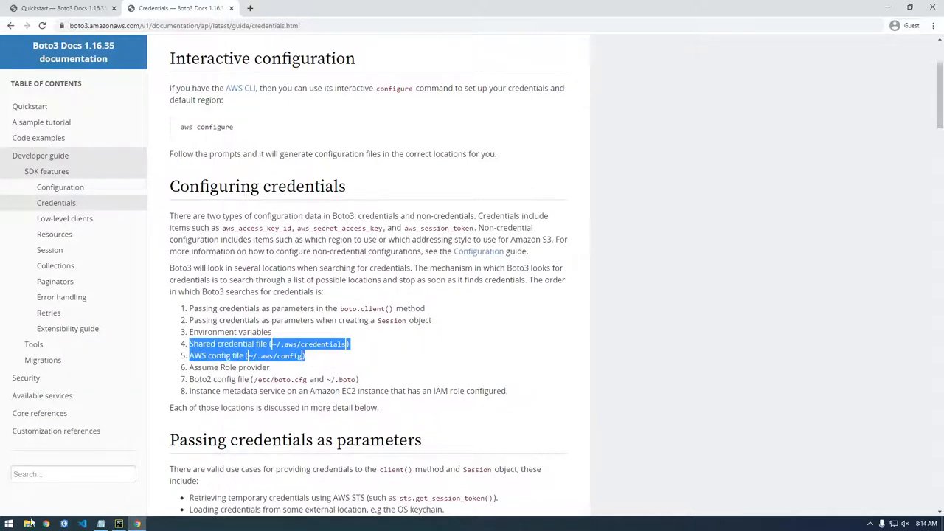
{"action": "left_click", "coordinate": [118, 523]}
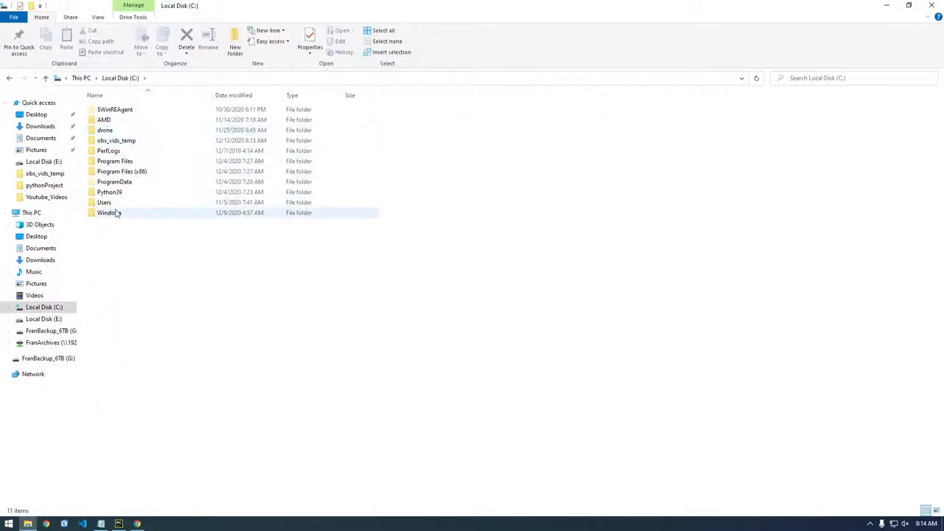
Navigate from Users through the home folder into the .aws folder.
{"action": "double_click", "coordinate": [104, 202]}
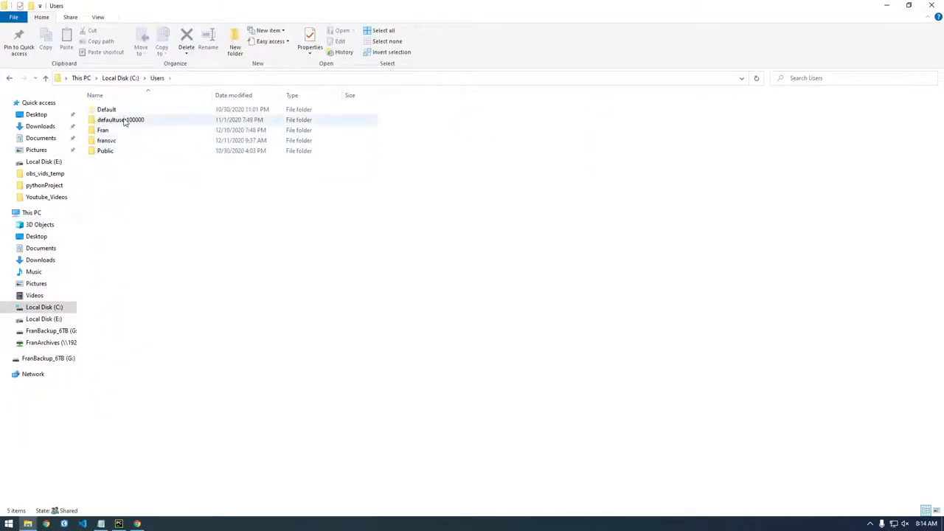
{"action": "double_click", "coordinate": [103, 130]}
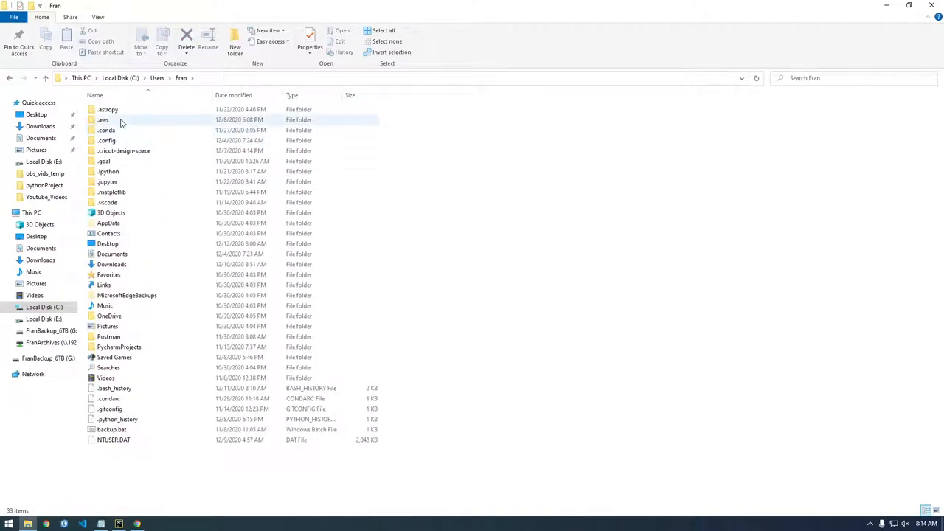
{"action": "double_click", "coordinate": [103, 119]}
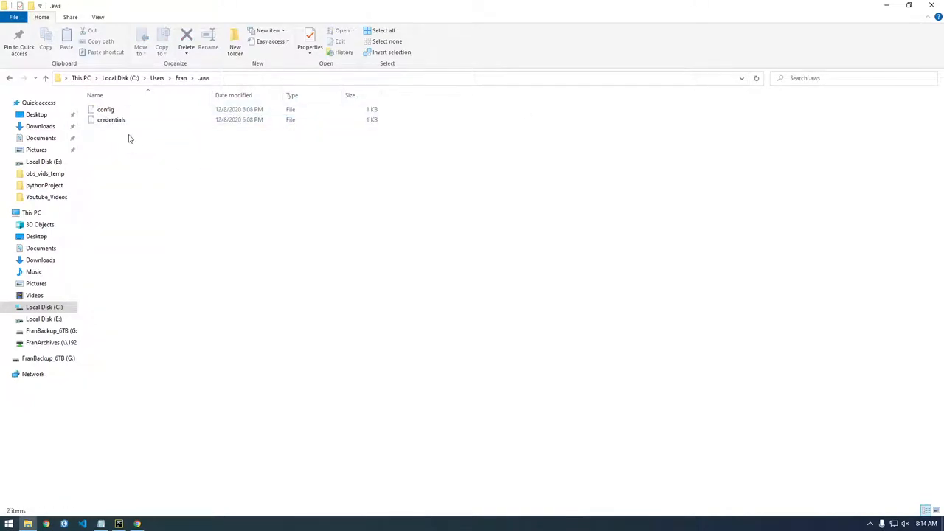
Inspect the config and credentials files, bringing up the credentials file's context menu.
{"action": "left_click", "coordinate": [111, 119]}
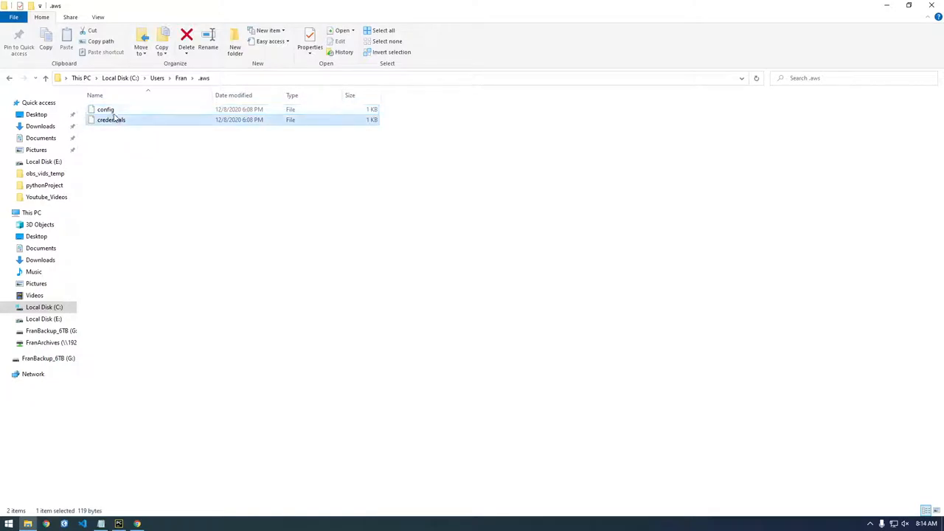
{"action": "left_click", "coordinate": [106, 109]}
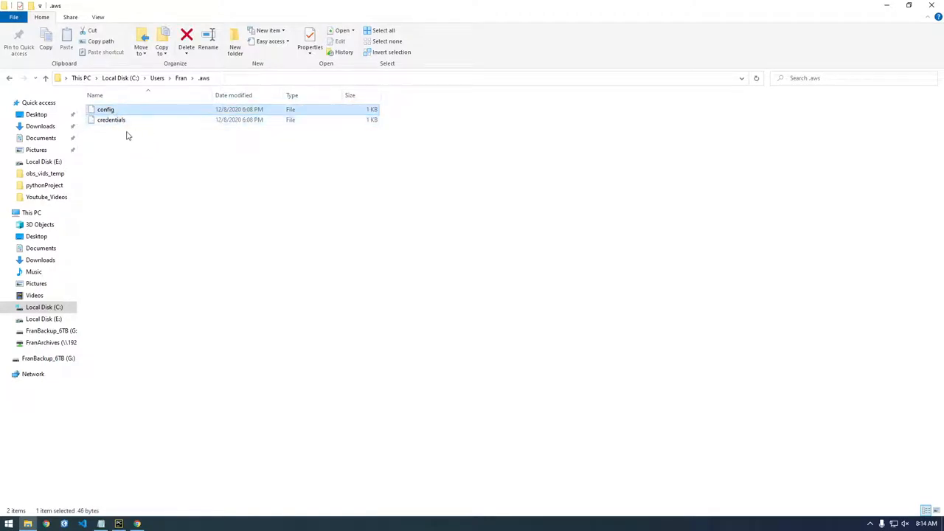
{"action": "left_click", "coordinate": [112, 119]}
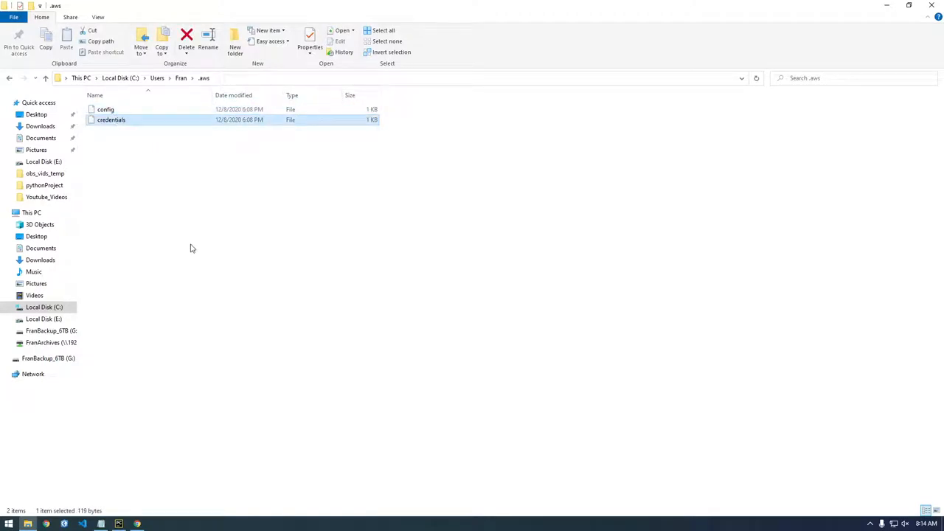
{"action": "right_click", "coordinate": [110, 119]}
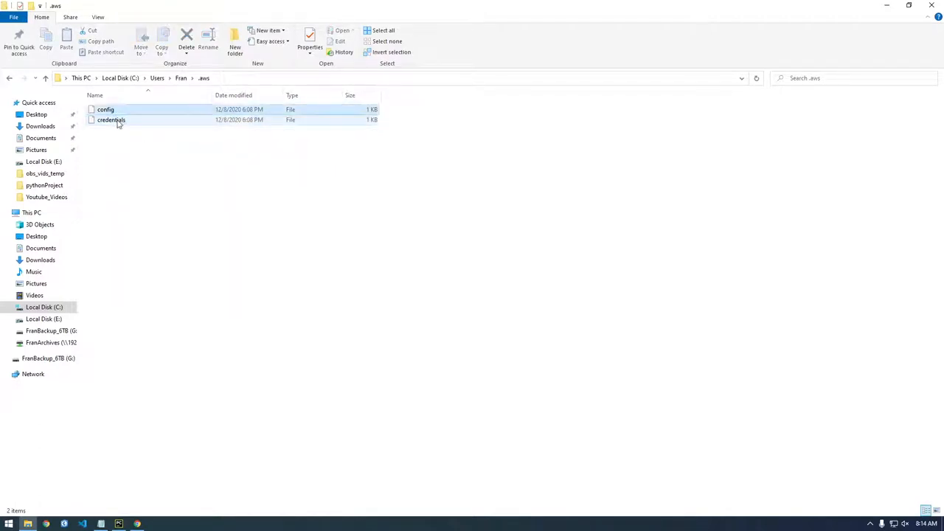
{"action": "left_click", "coordinate": [112, 120]}
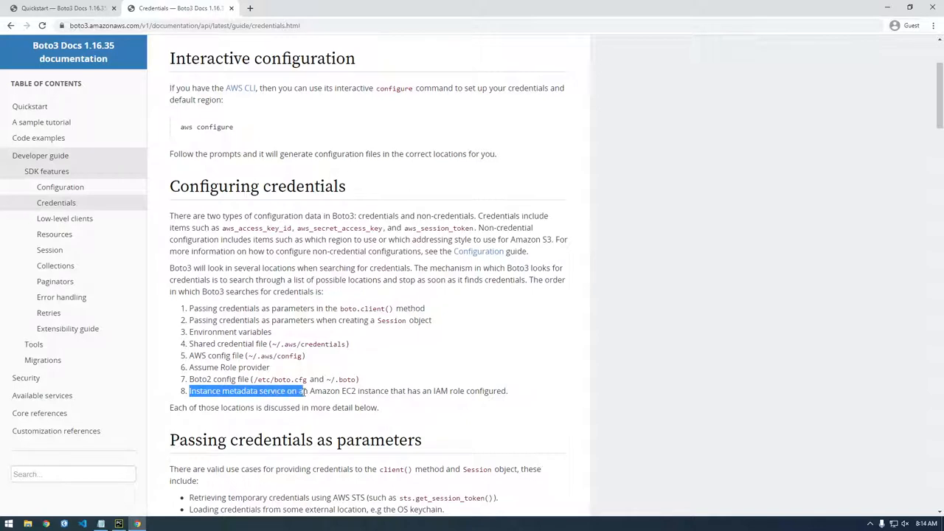
{"action": "left_click", "coordinate": [353, 390]}
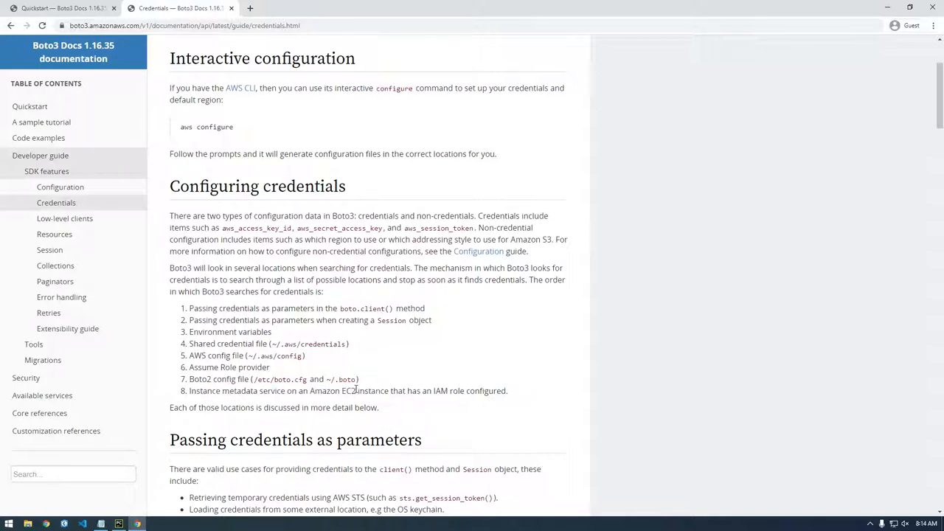
{"action": "double_click", "coordinate": [348, 391]}
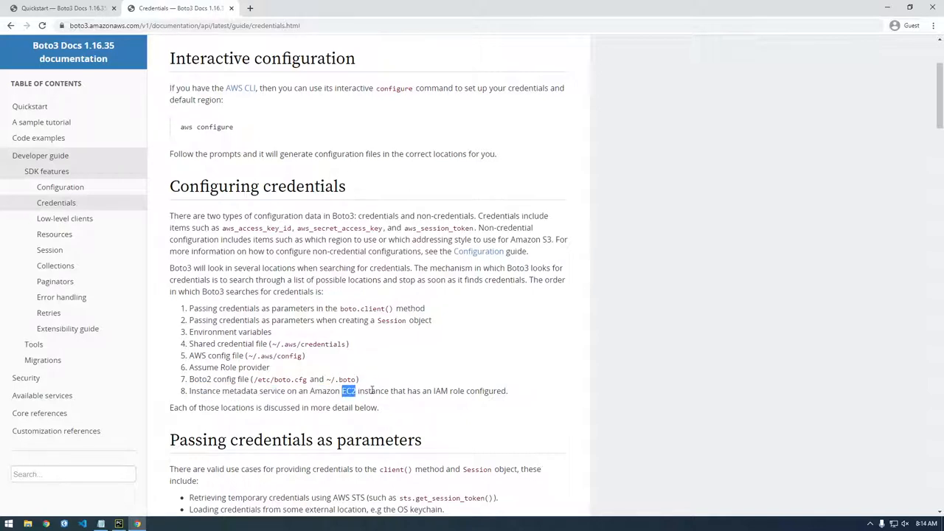
{"action": "left_click_drag", "start_coordinate": [357, 391], "coordinate": [452, 391]}
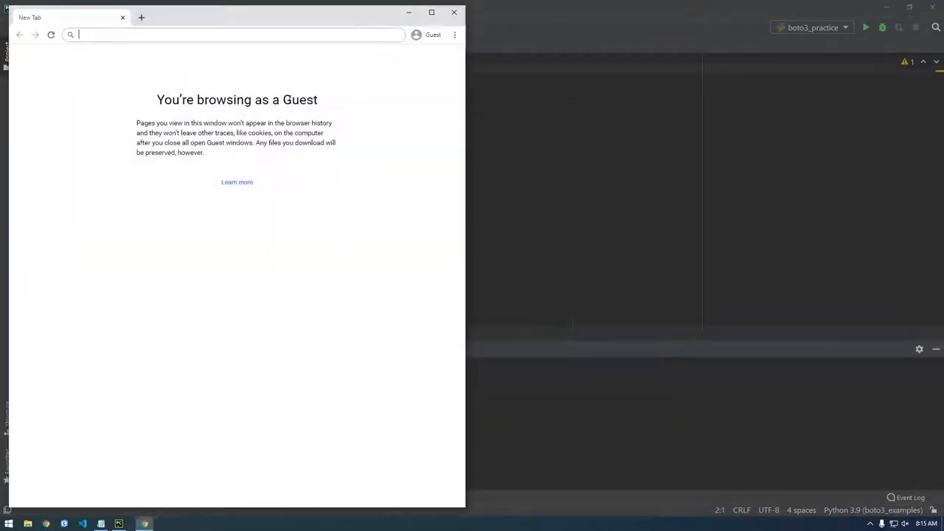
Find the Boto3 documentation and open the Using Boto3 quickstart section.
{"action": "type", "text": "bot"}
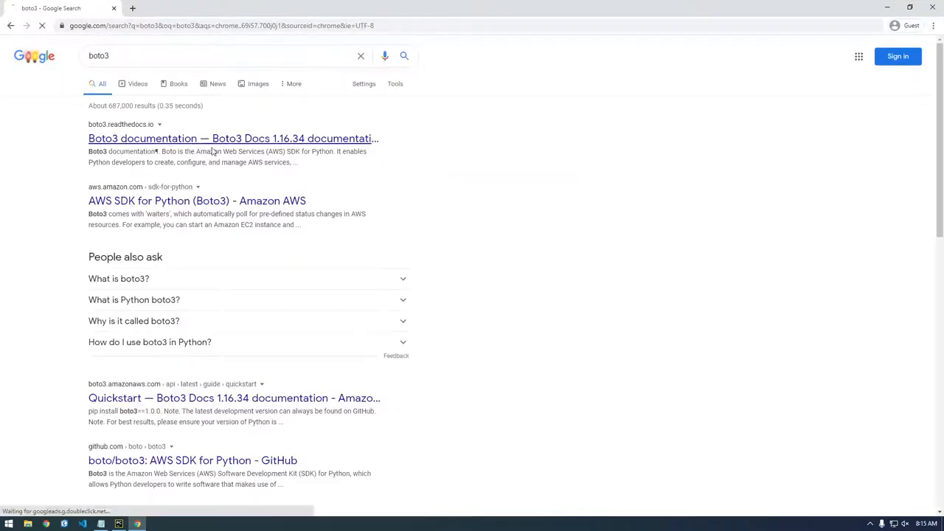
{"action": "left_click", "coordinate": [233, 139]}
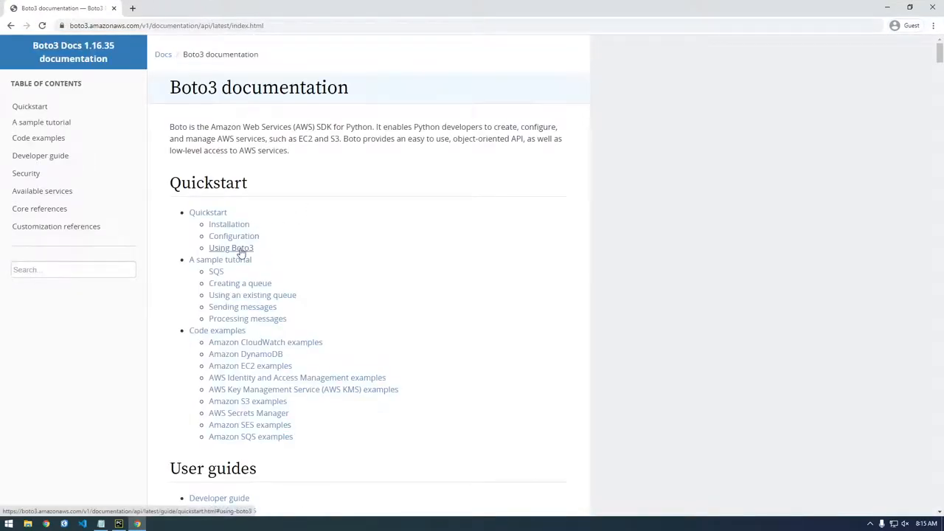
{"action": "left_click", "coordinate": [230, 247]}
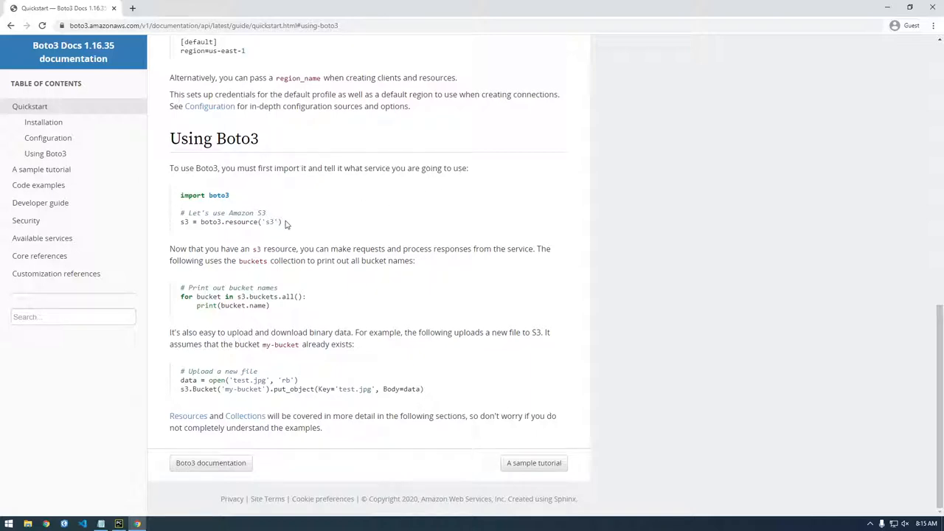
Copy the S3 resource and bucket-listing snippet and bring it over to boto3_practice.py in PyCharm.
{"action": "right_click", "coordinate": [230, 221]}
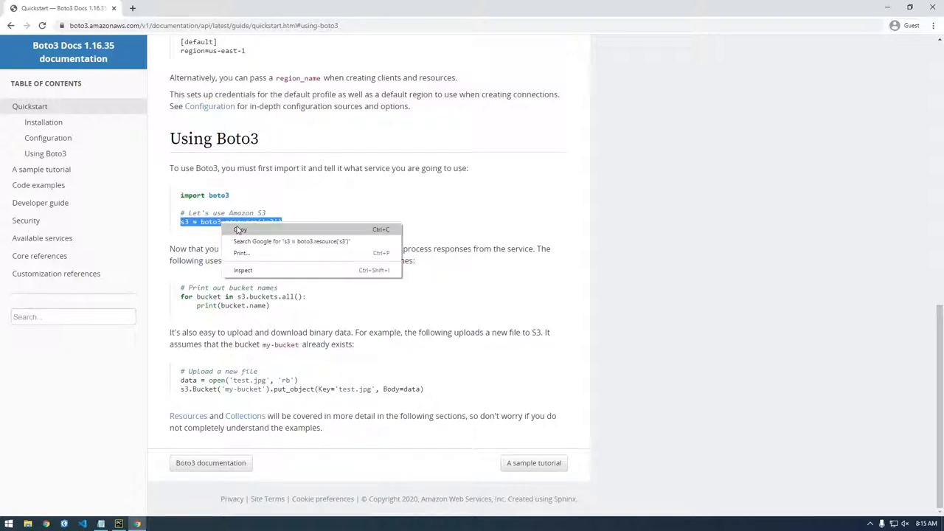
{"action": "left_click", "coordinate": [118, 523]}
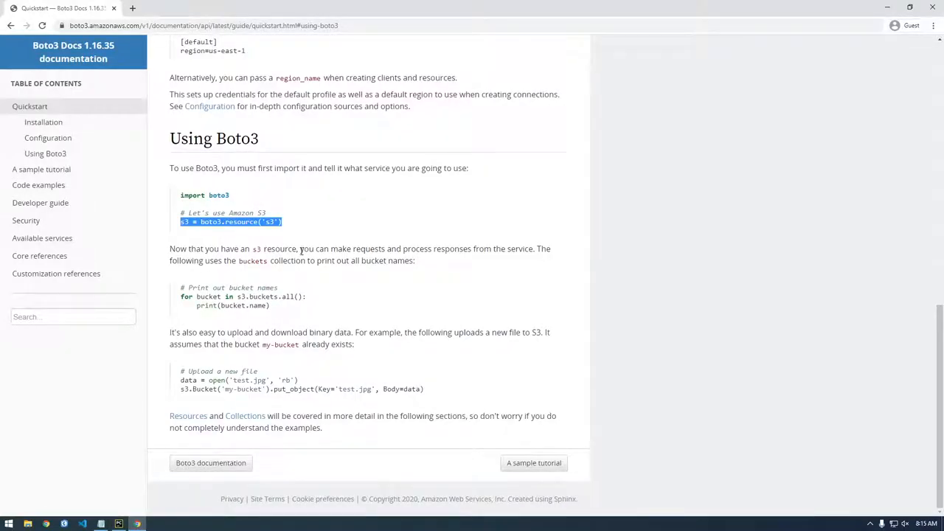
{"action": "mouse_move", "coordinate": [434, 277]}
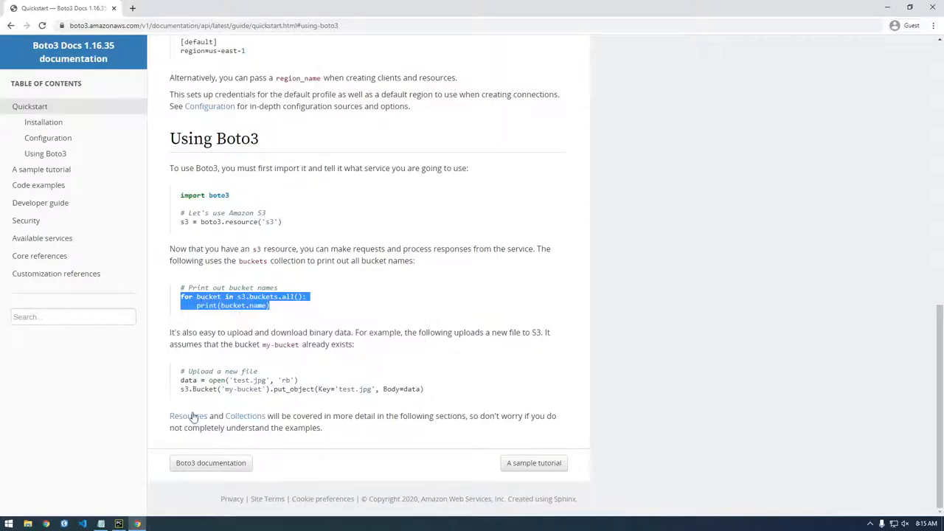
{"action": "left_click", "coordinate": [118, 524]}
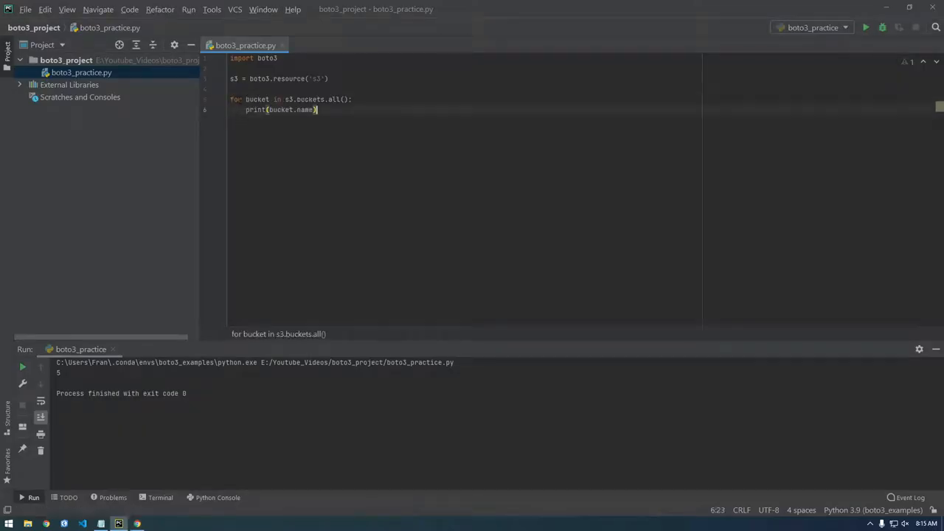
Run boto3_practice to print all S3 bucket names, then return to the quickstart page.
{"action": "left_click", "coordinate": [7, 523]}
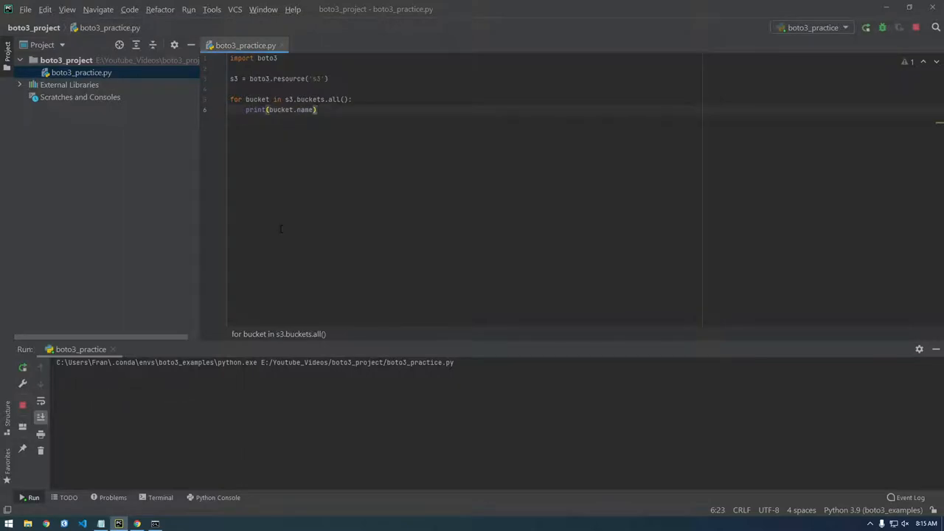
{"action": "left_click", "coordinate": [865, 27]}
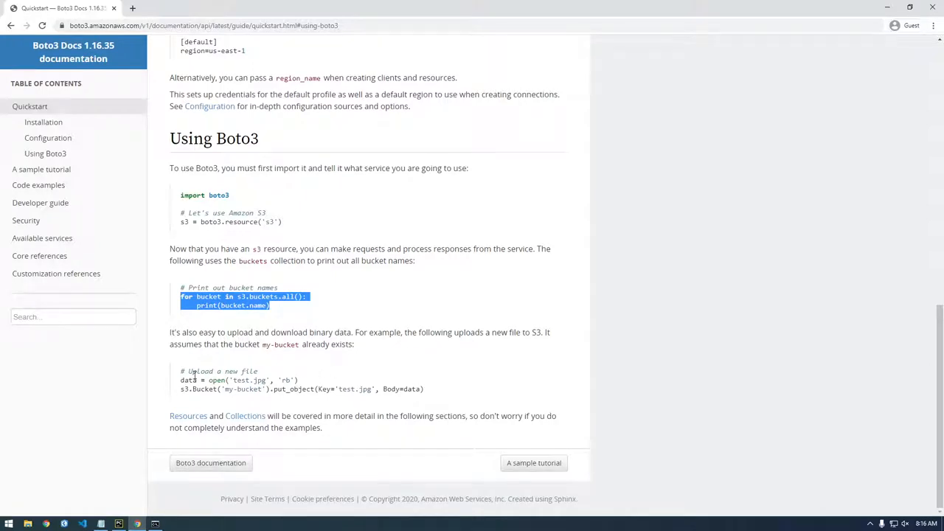
{"action": "mouse_move", "coordinate": [239, 372]}
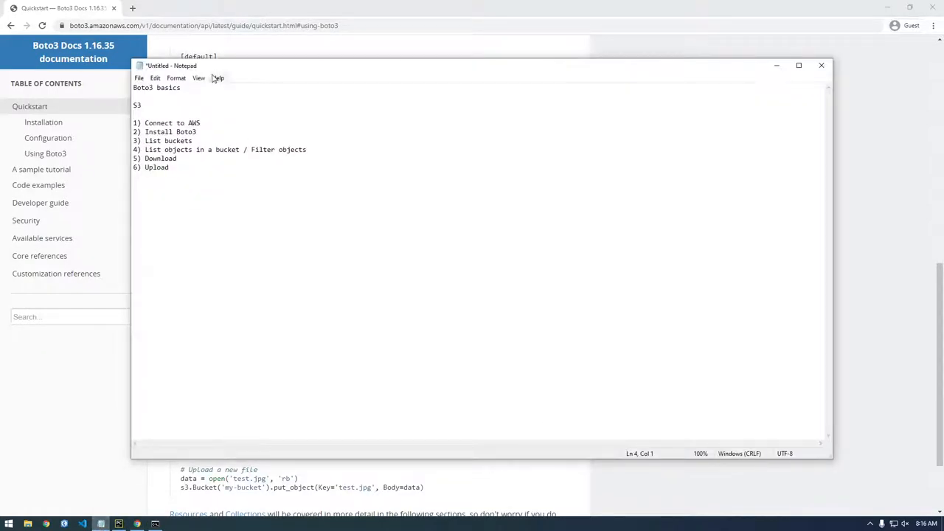
Reposition the Notepad window and remove the first three completed Boto3 basics items.
{"action": "left_click_drag", "start_coordinate": [171, 65], "coordinate": [266, 79]}
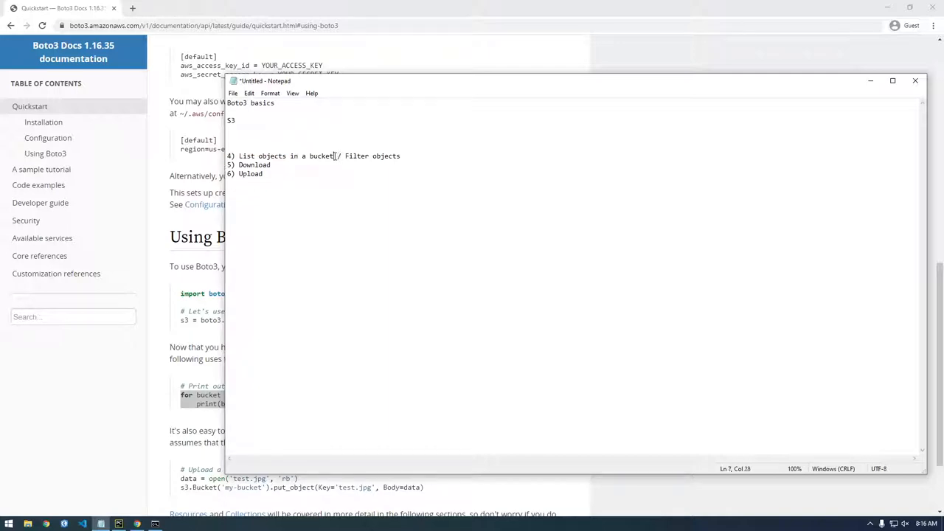
{"action": "left_click_drag", "start_coordinate": [344, 156], "coordinate": [390, 156]}
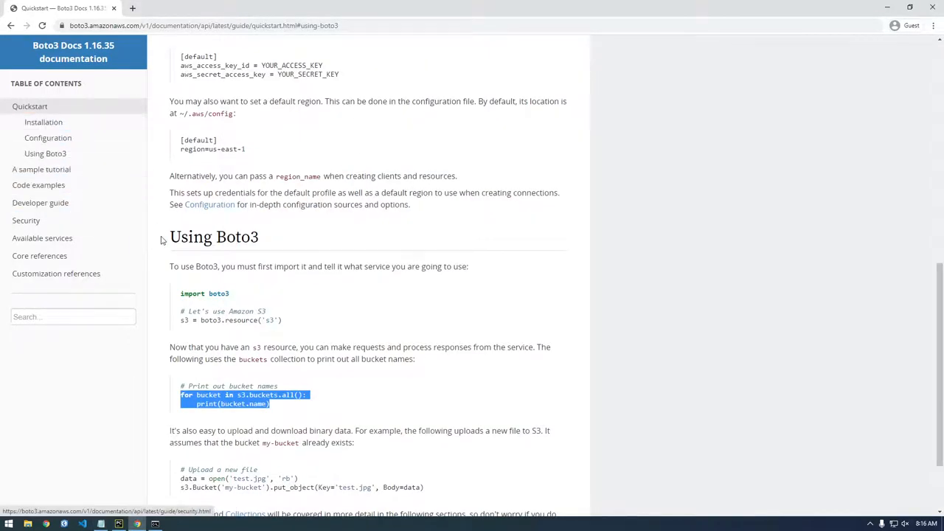
{"action": "mouse_move", "coordinate": [80, 177]}
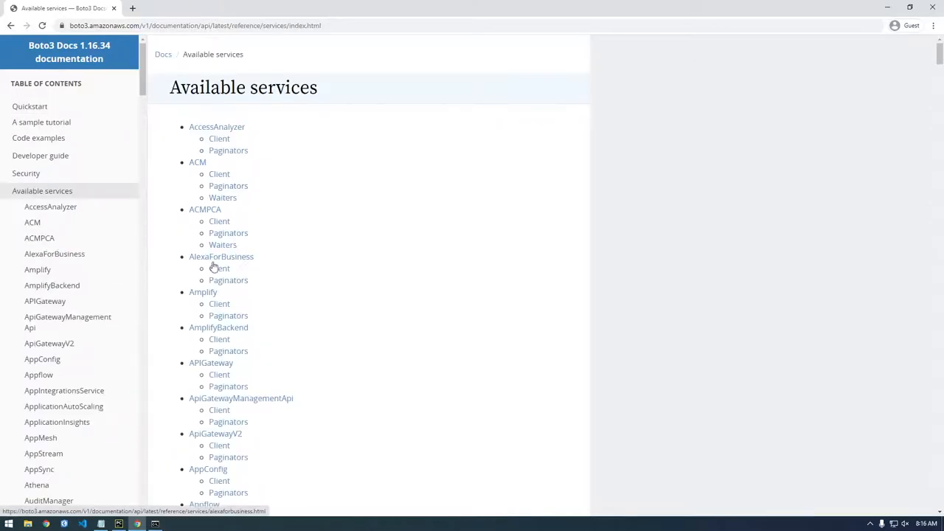
Open the S3 service reference from Available services and jump to its Service Resource section.
{"action": "scroll", "scroll_direction": "down", "scroll_amount": 3}
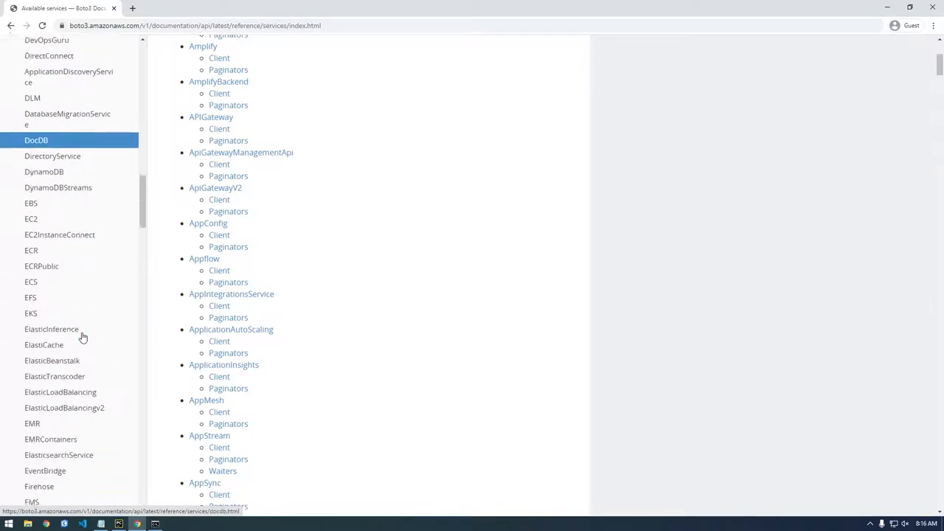
{"action": "scroll", "scroll_direction": "down", "scroll_amount": 3}
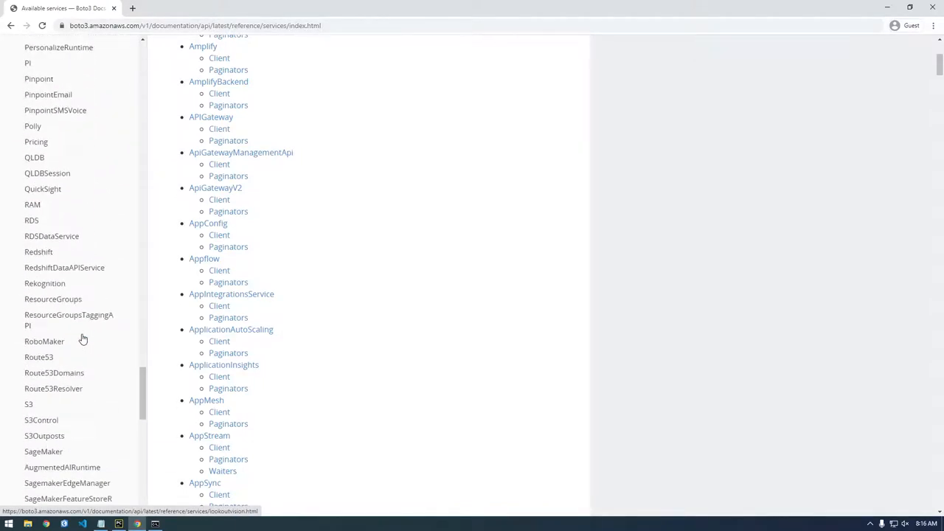
{"action": "left_click", "coordinate": [29, 404]}
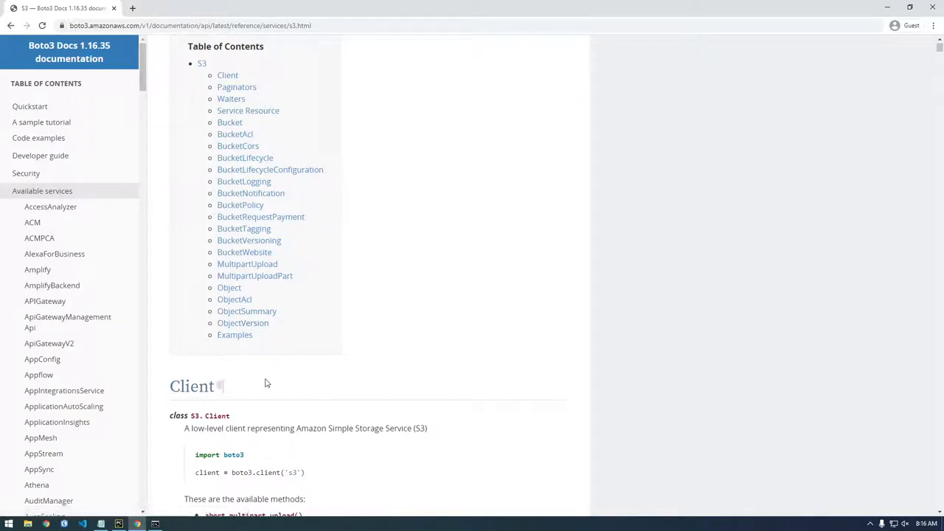
{"action": "left_click", "coordinate": [248, 109]}
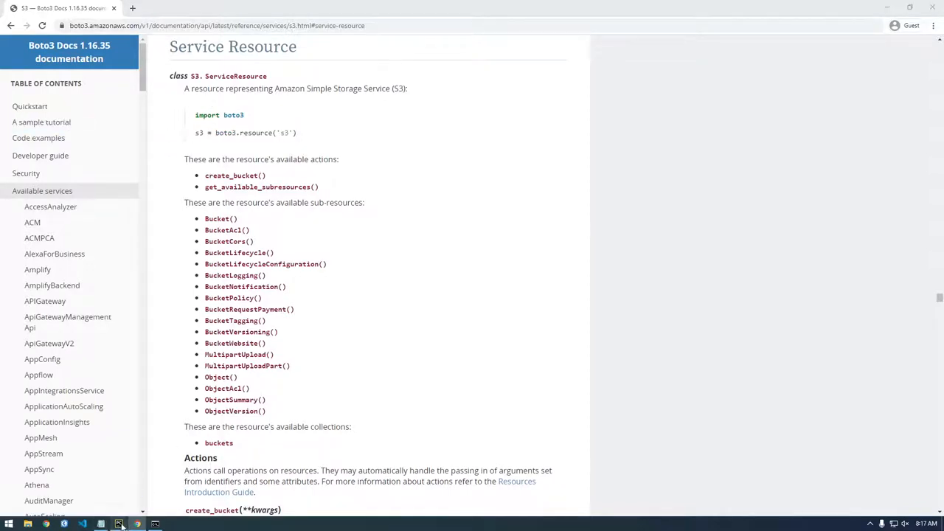
Read down the Service Resource section to the create_bucket request syntax and parameters.
{"action": "left_click", "coordinate": [118, 524]}
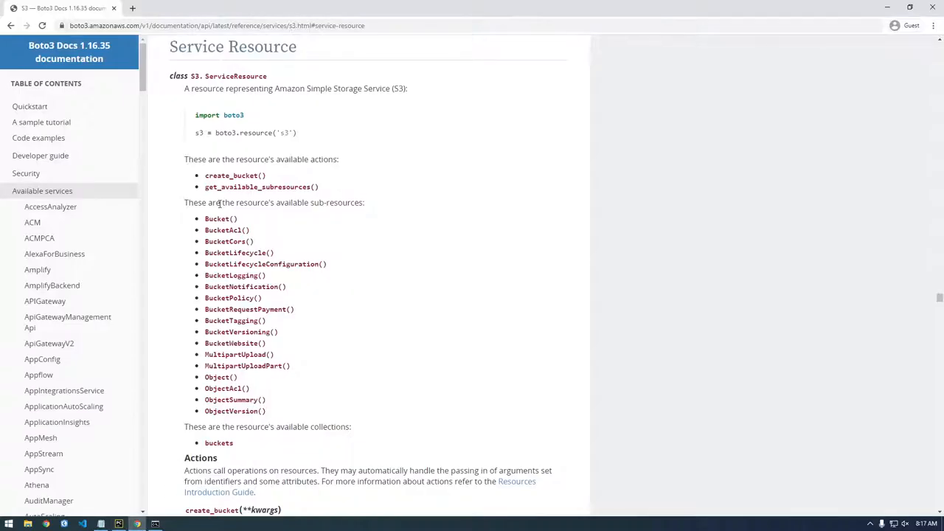
{"action": "scroll", "scroll_direction": "down", "scroll_amount": 3}
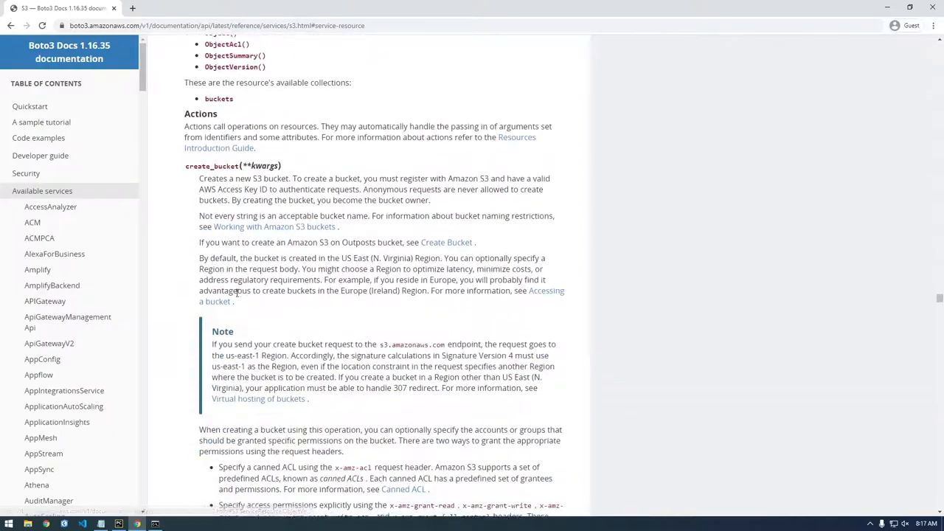
{"action": "scroll", "scroll_direction": "down", "scroll_amount": 3}
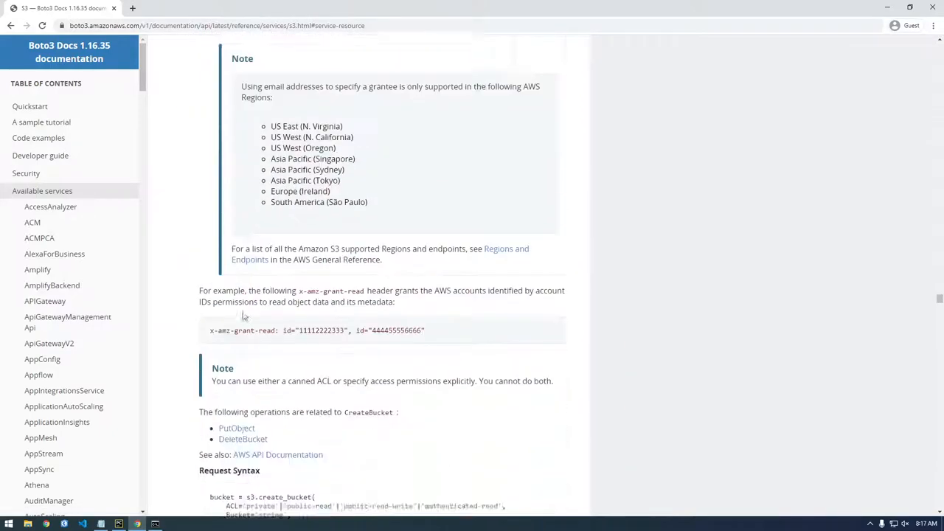
{"action": "scroll", "scroll_direction": "down", "scroll_amount": 3}
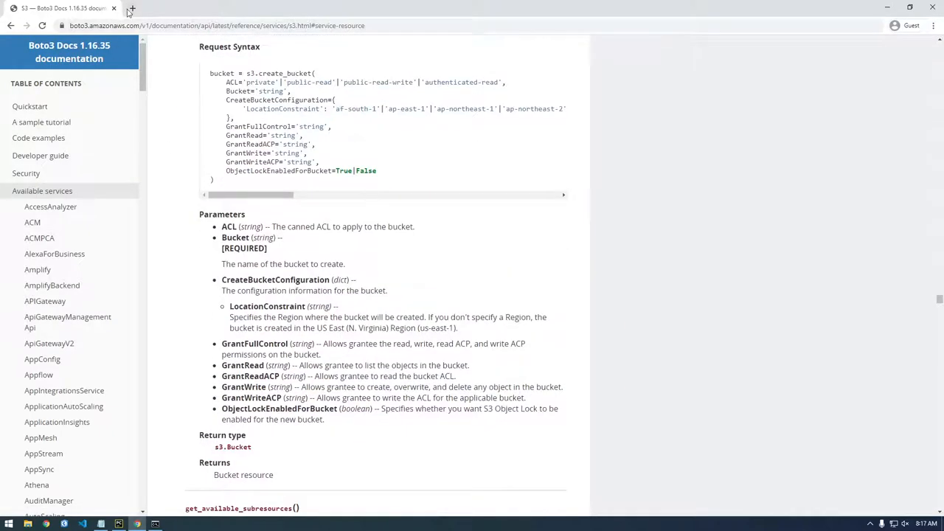
Search 'boto3 how to' in a new tab and open the Stack Overflow listing-bucket-contents question.
{"action": "left_click", "coordinate": [132, 9]}
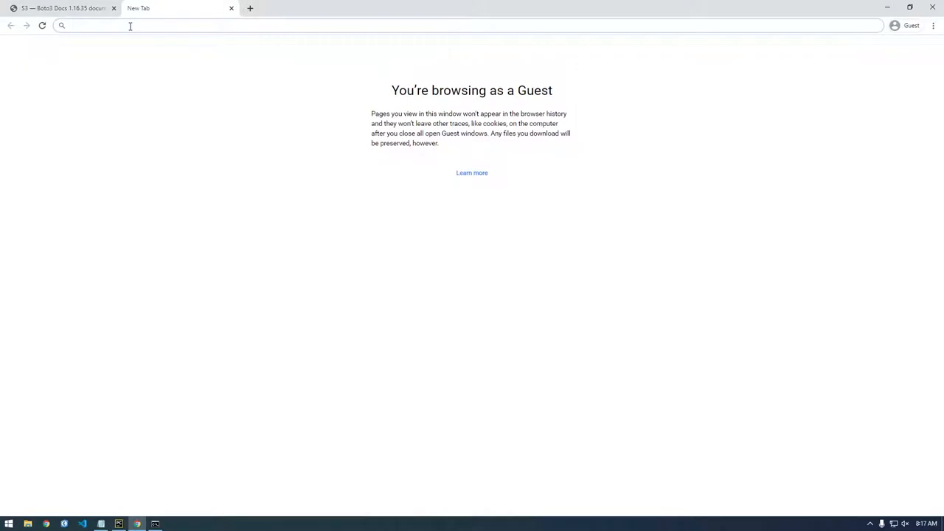
{"action": "type", "text": "boto3 how to"}
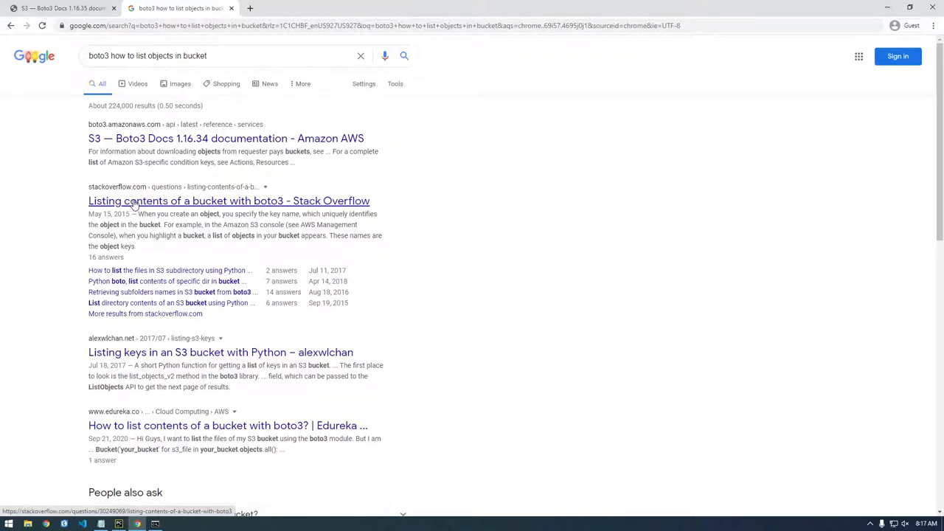
{"action": "left_click", "coordinate": [229, 200]}
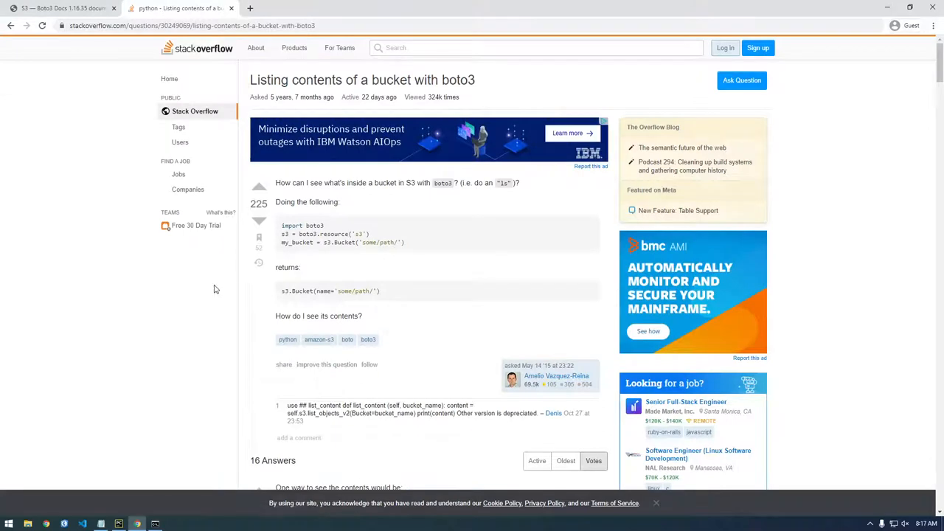
Scroll to the s3.Bucket objects.all() answer and select its key-printing loop.
{"action": "scroll", "scroll_direction": "down", "scroll_amount": 3}
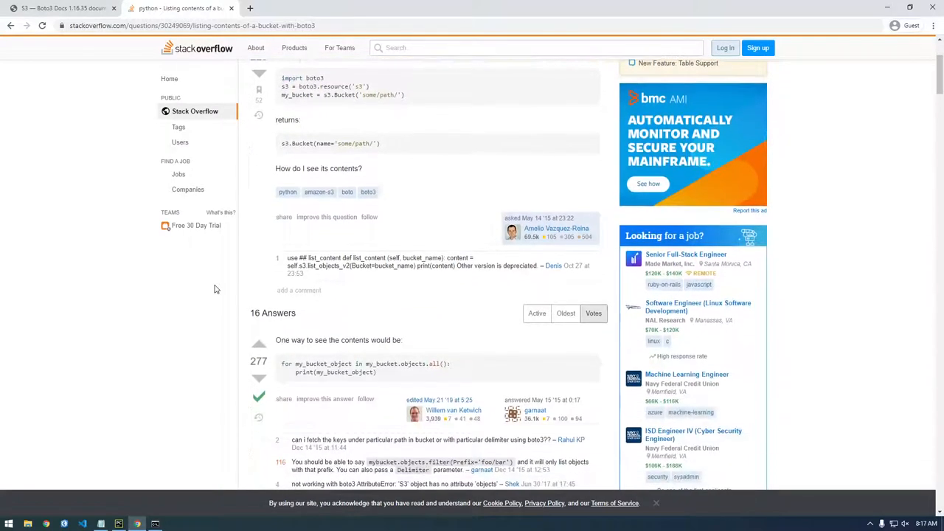
{"action": "scroll", "scroll_direction": "down", "scroll_amount": 3}
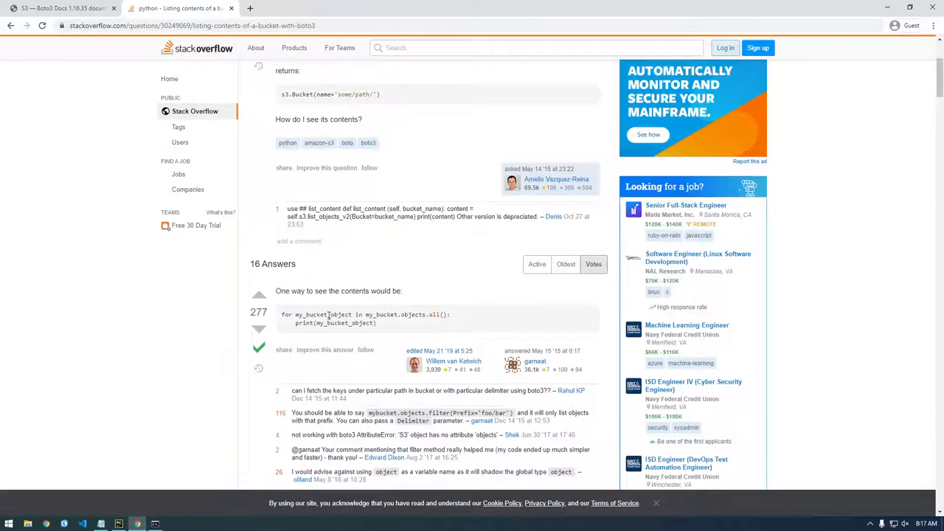
{"action": "scroll", "scroll_direction": "down", "scroll_amount": 3}
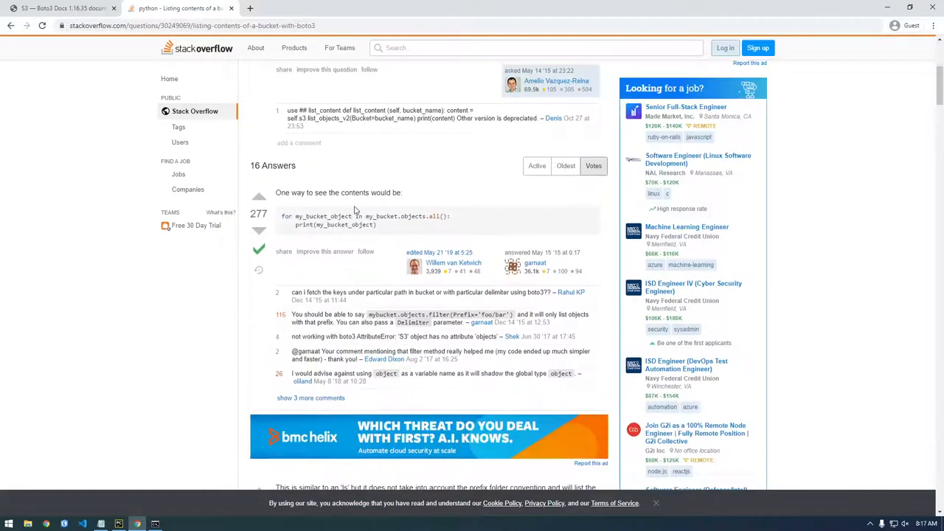
{"action": "scroll", "scroll_direction": "down", "scroll_amount": 3}
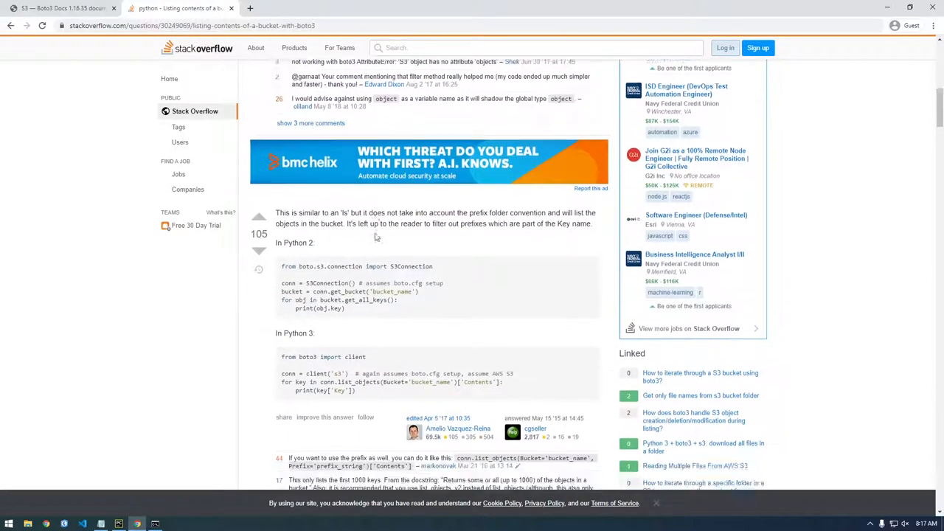
{"action": "scroll", "scroll_direction": "down", "scroll_amount": 3}
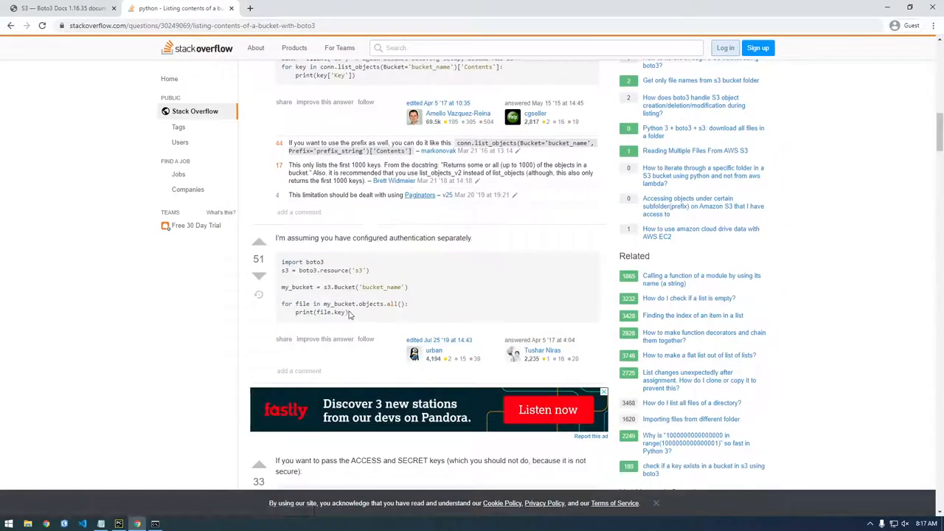
{"action": "left_click_drag", "start_coordinate": [283, 262], "coordinate": [351, 313]}
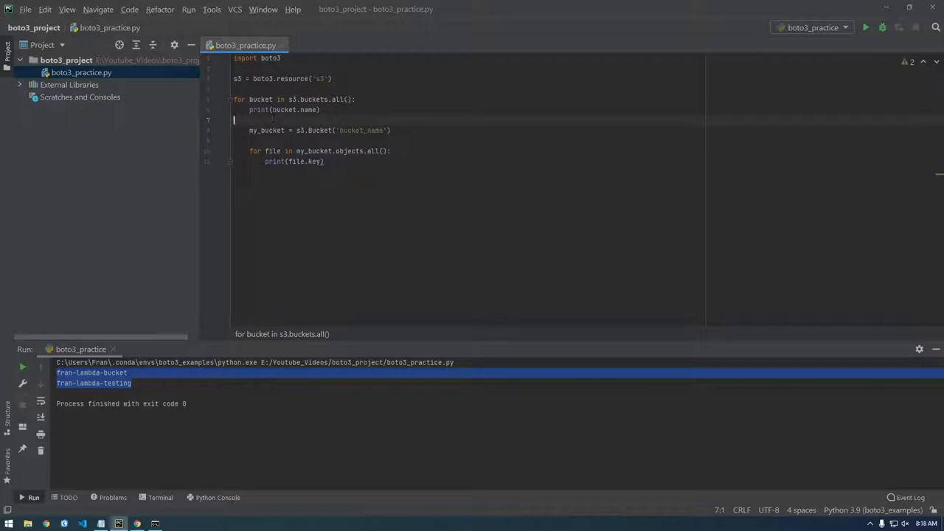
Replace the quoted placeholder in s3.Bucket() with bucket.name from the outer loop.
{"action": "double_click", "coordinate": [357, 129]}
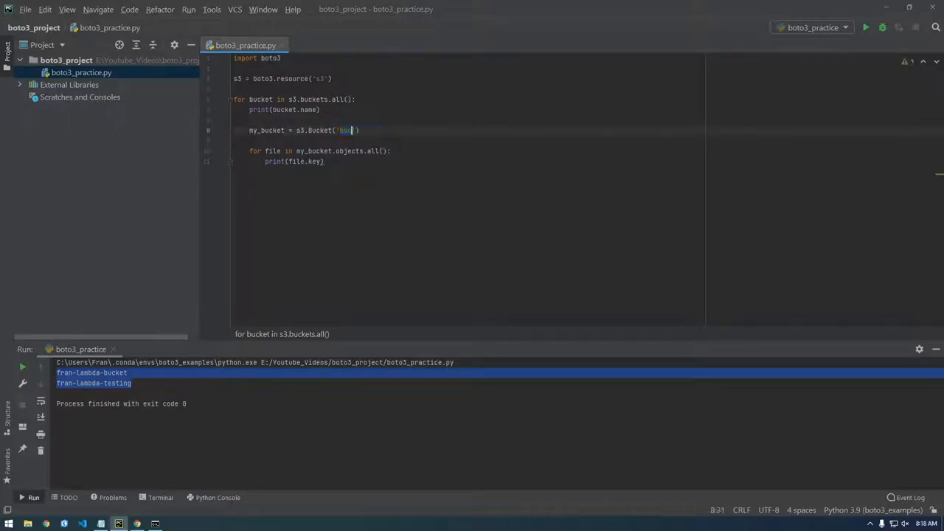
{"action": "key", "text": "Backspace"}
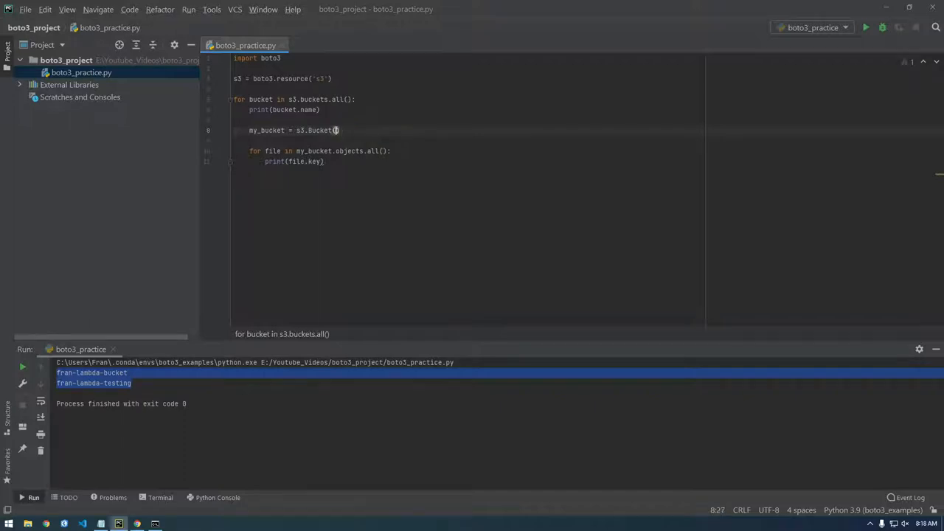
{"action": "type", "text": "bucket.name"}
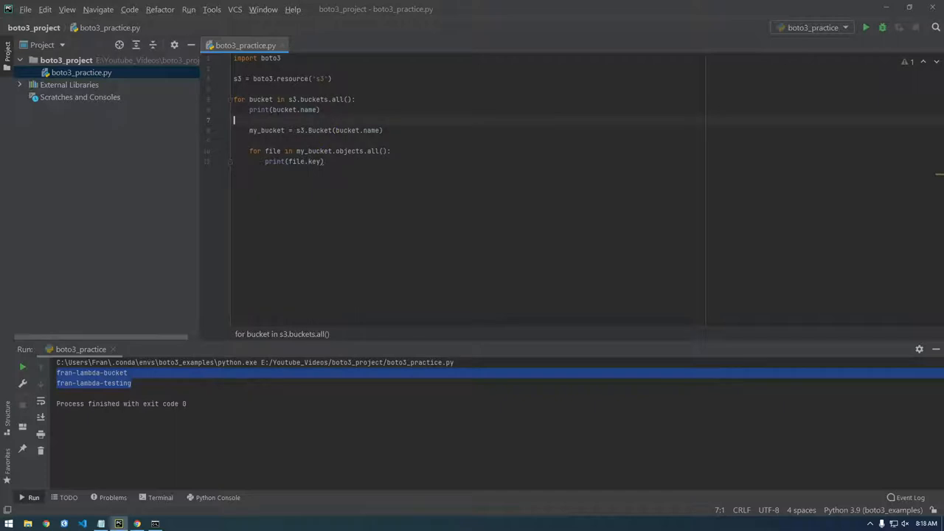
Rewrite the outer print call as the f-string f"Bucket: {bucket.name}".
{"action": "double_click", "coordinate": [293, 109]}
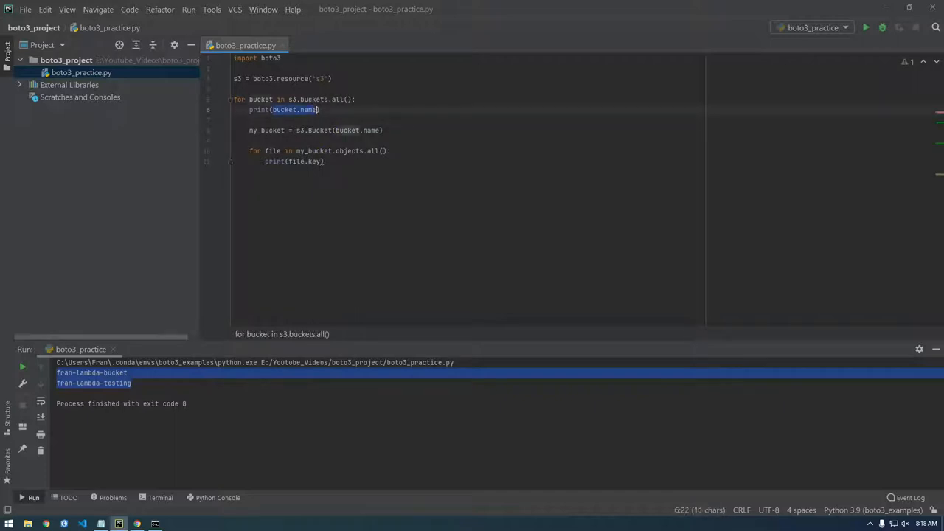
{"action": "type", "text": "\""}
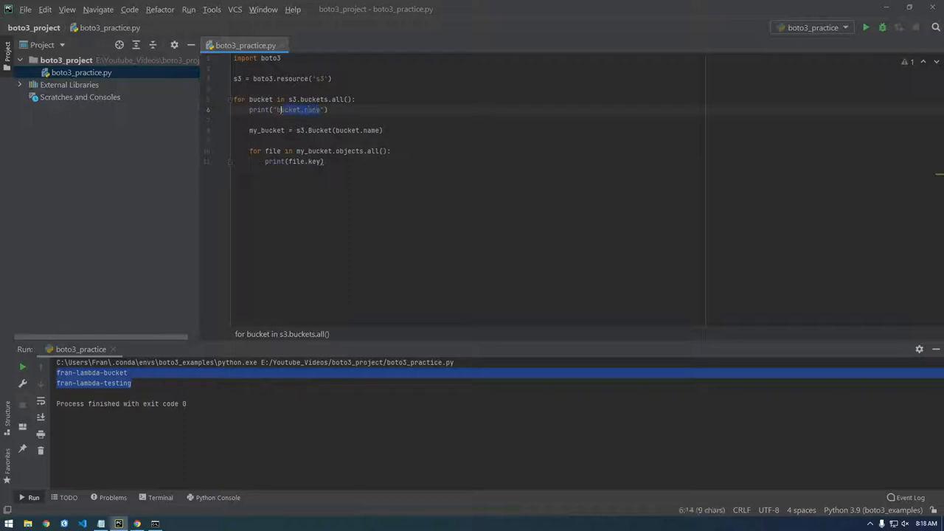
{"action": "key", "text": "Delete"}
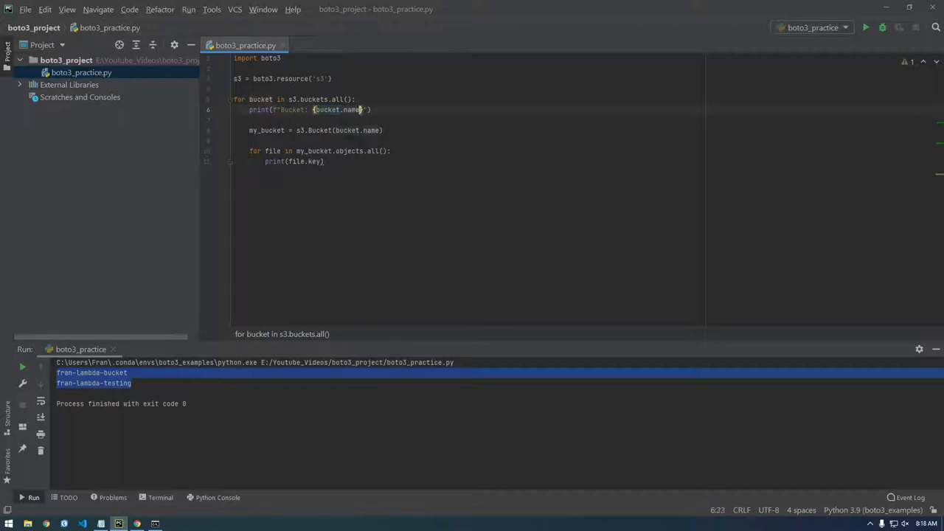
{"action": "left_click", "coordinate": [235, 120]}
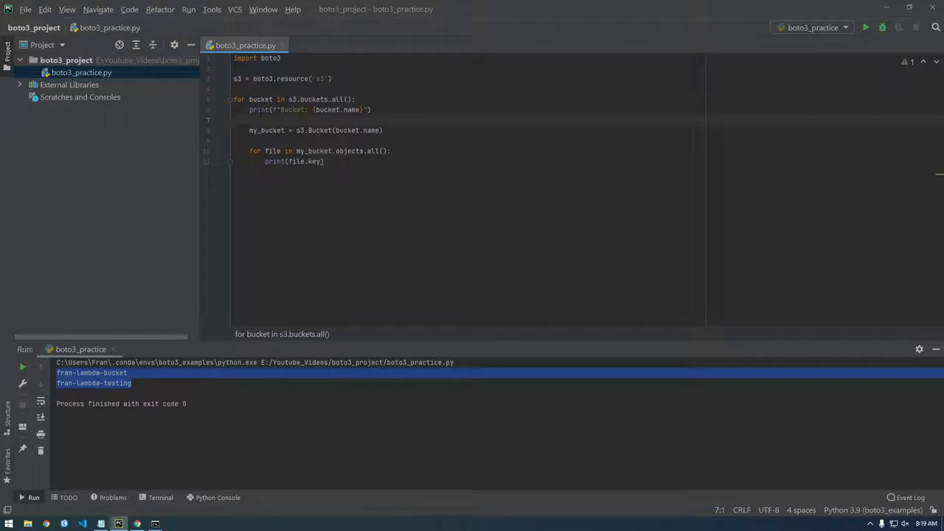
{"action": "double_click", "coordinate": [327, 109]}
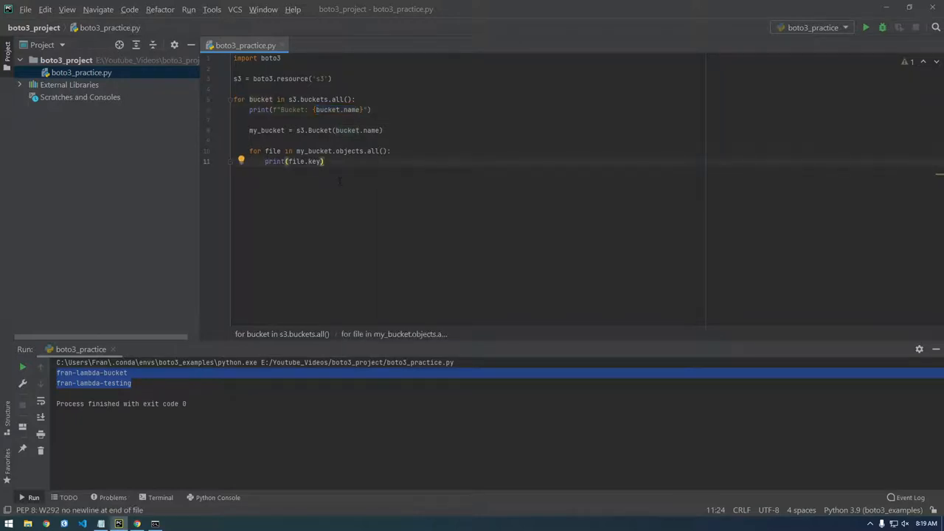
Run 'boto3_practice' from the editor tab menu to print each bucket and its object keys.
{"action": "right_click", "coordinate": [245, 44]}
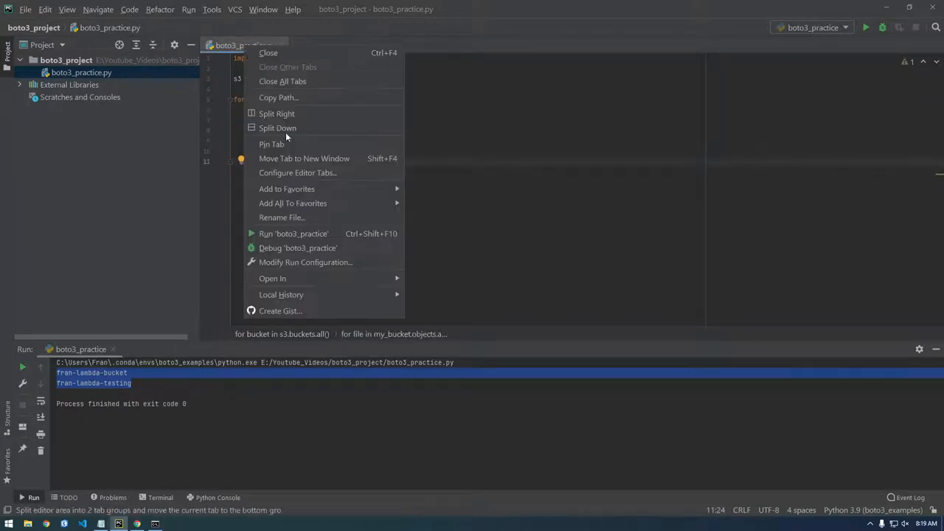
{"action": "mouse_move", "coordinate": [308, 233]}
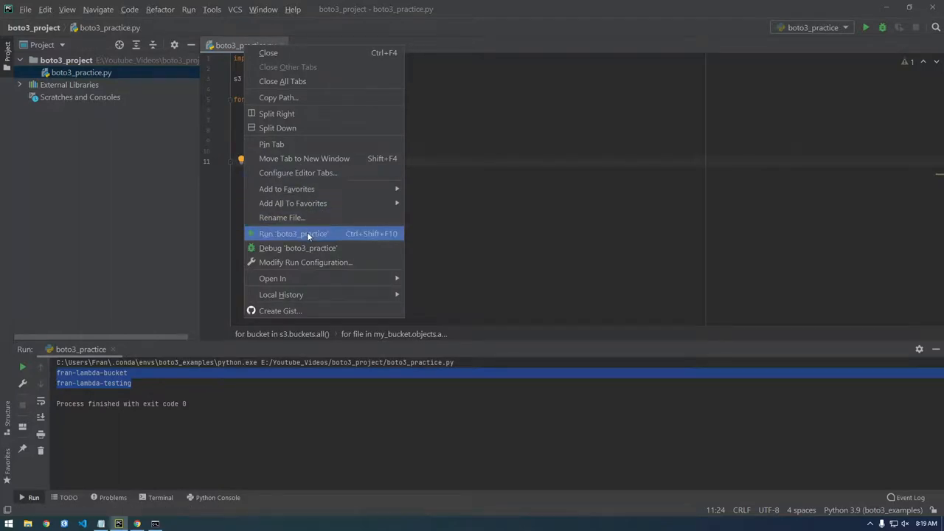
{"action": "left_click", "coordinate": [293, 233]}
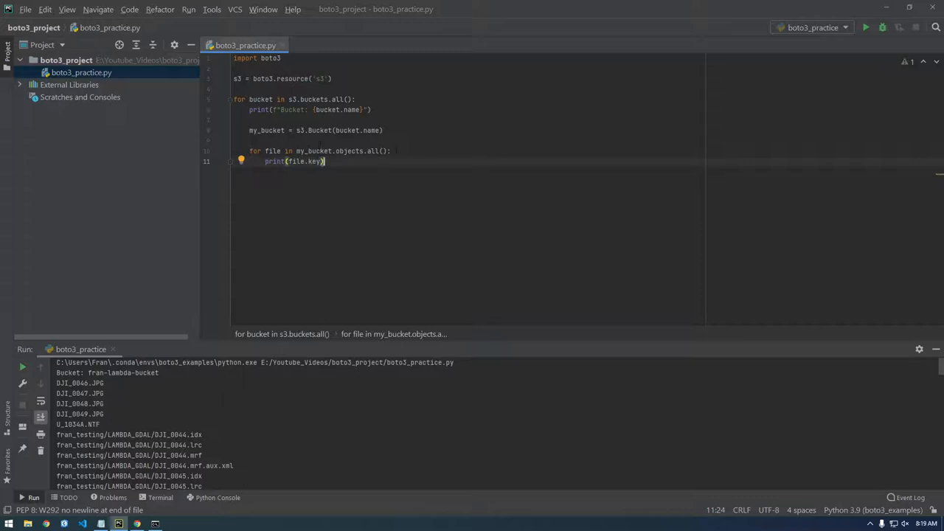
Add print(f"Bucket: {bucket.name} Key: {file.key}") inside the object loop.
{"action": "key", "text": "Enter"}
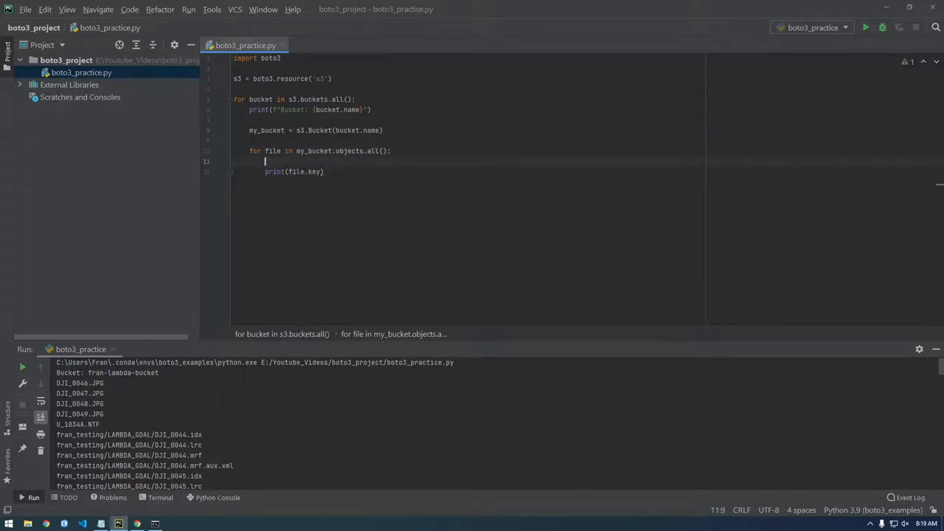
{"action": "type", "text": "print(\"\")"}
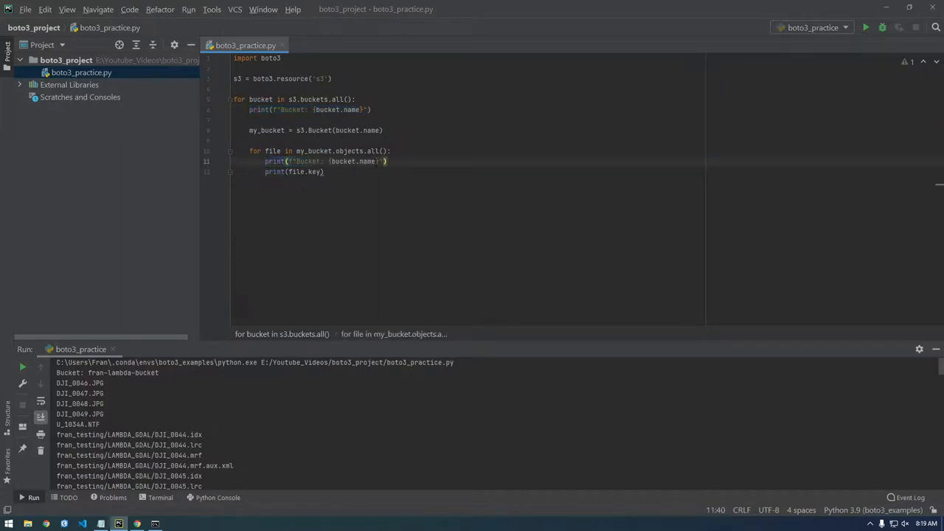
{"action": "type", "text": "Key: {"}
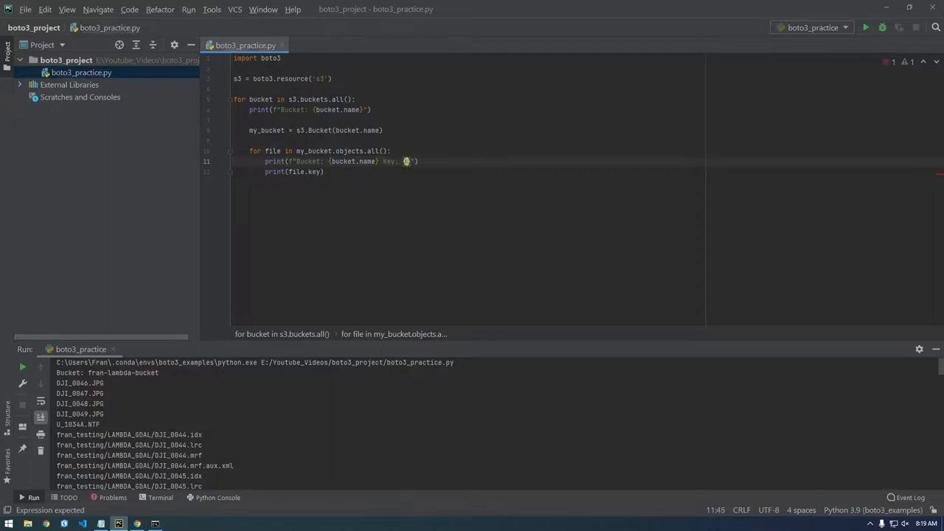
{"action": "type", "text": "file.key"}
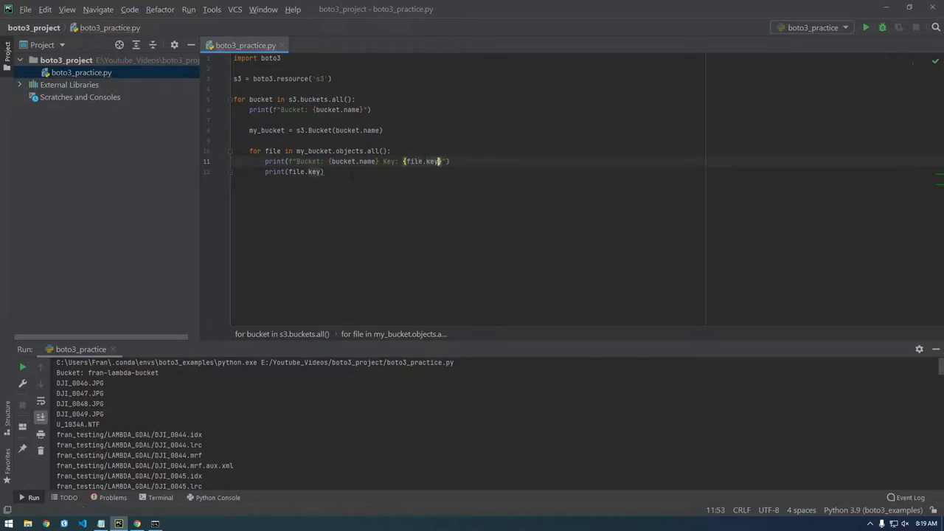
Remove the old print(file.key) and separate bucket-name print lines, tidying indentation.
{"action": "key", "text": "Ctrl+Shift+K"}
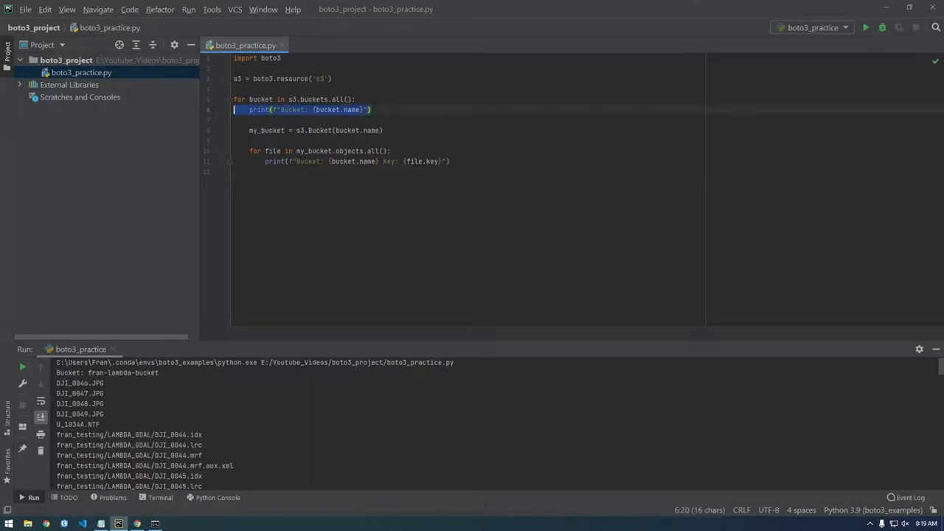
{"action": "key", "text": "Delete"}
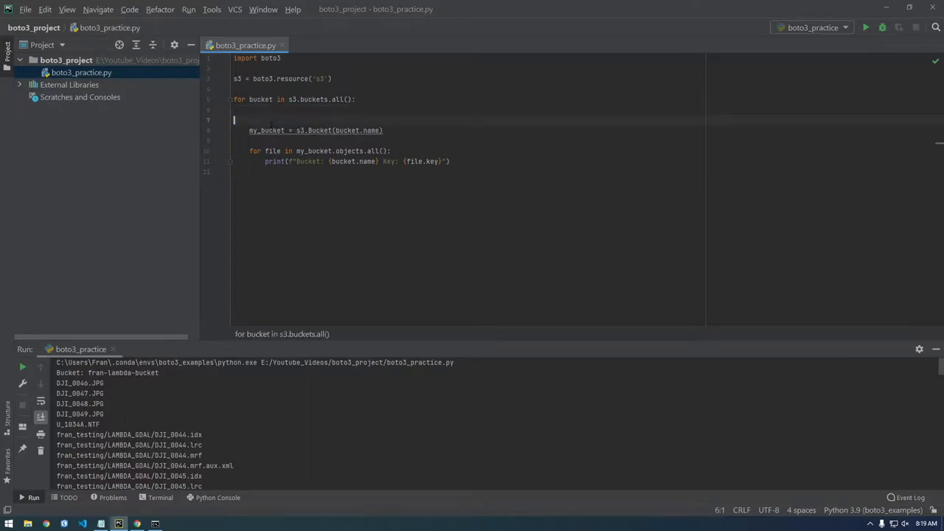
{"action": "key", "text": "backspace"}
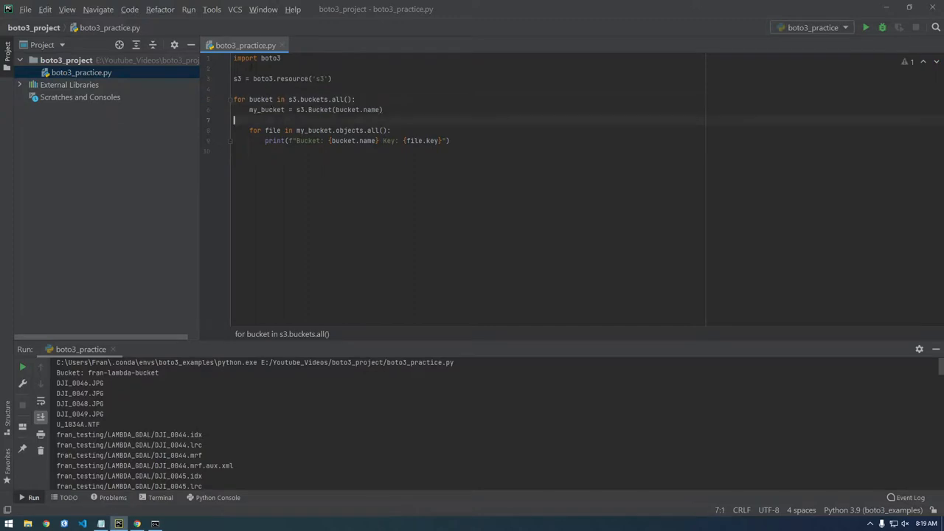
Rerun boto3_practice.py and review every bucket-and-key line through to exit code 0.
{"action": "left_click", "coordinate": [866, 26]}
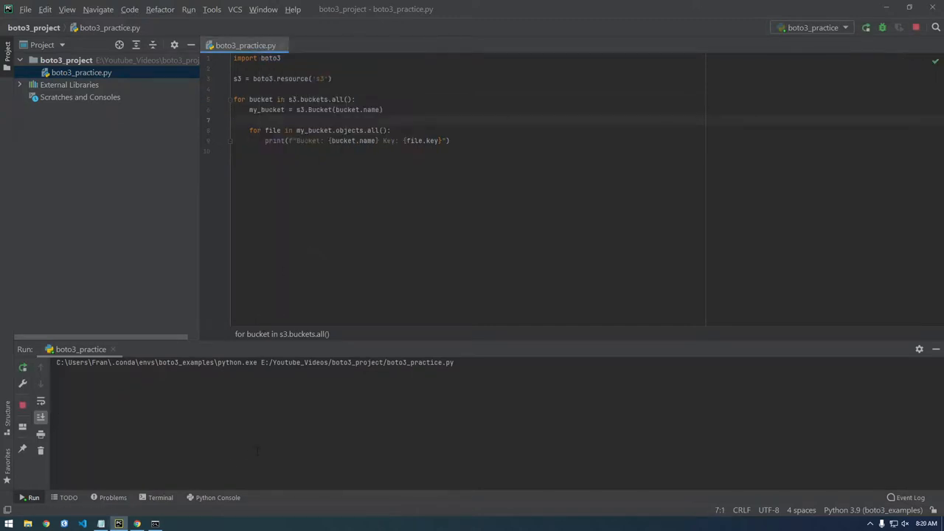
{"action": "left_click", "coordinate": [866, 26]}
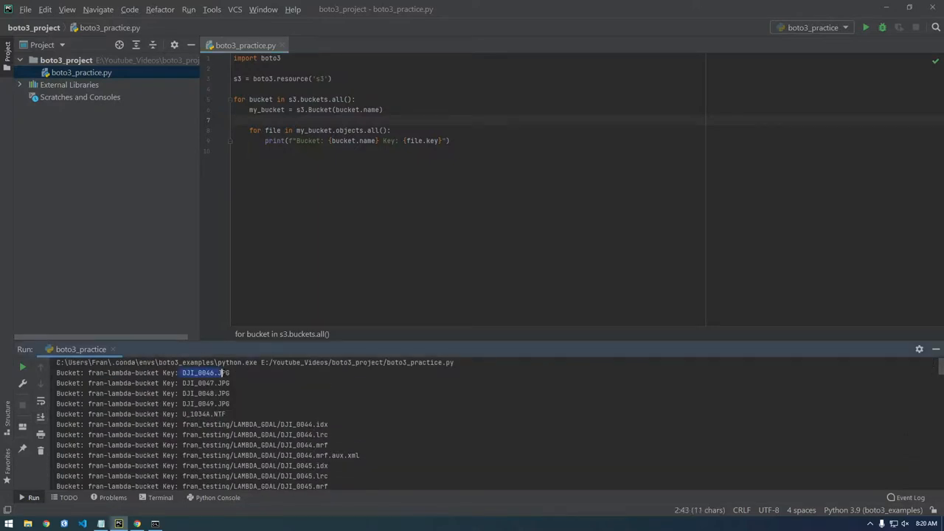
{"action": "scroll", "scroll_direction": "down", "scroll_amount": 3}
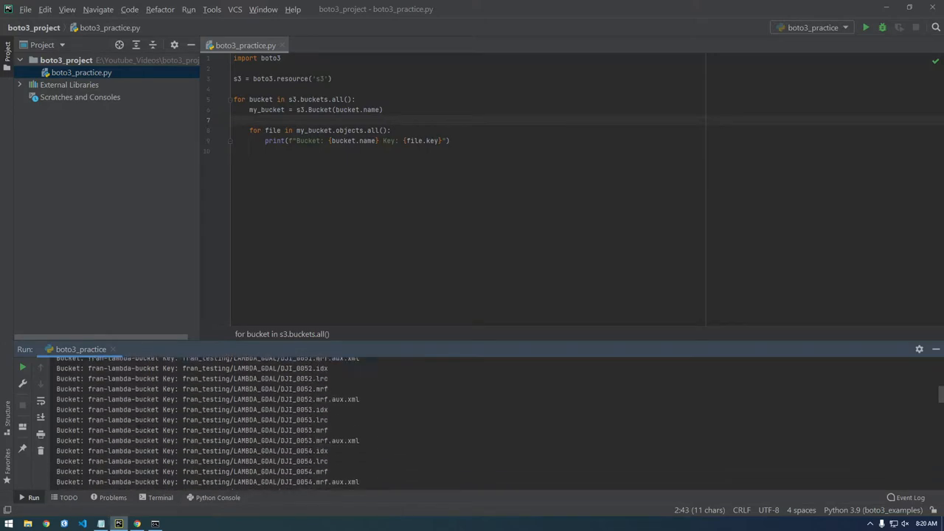
{"action": "scroll", "scroll_direction": "down", "scroll_amount": 3}
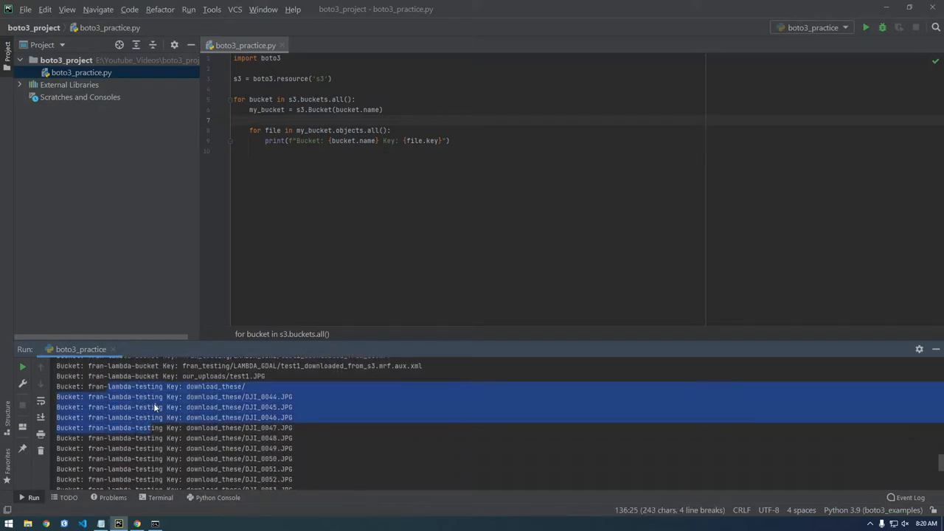
{"action": "scroll", "scroll_direction": "down", "scroll_amount": 3}
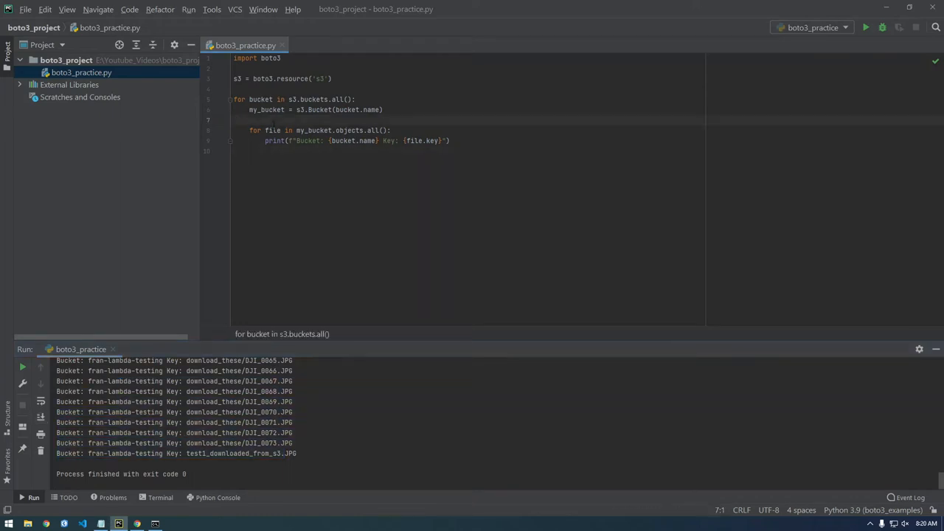
{"action": "left_click", "coordinate": [234, 120]}
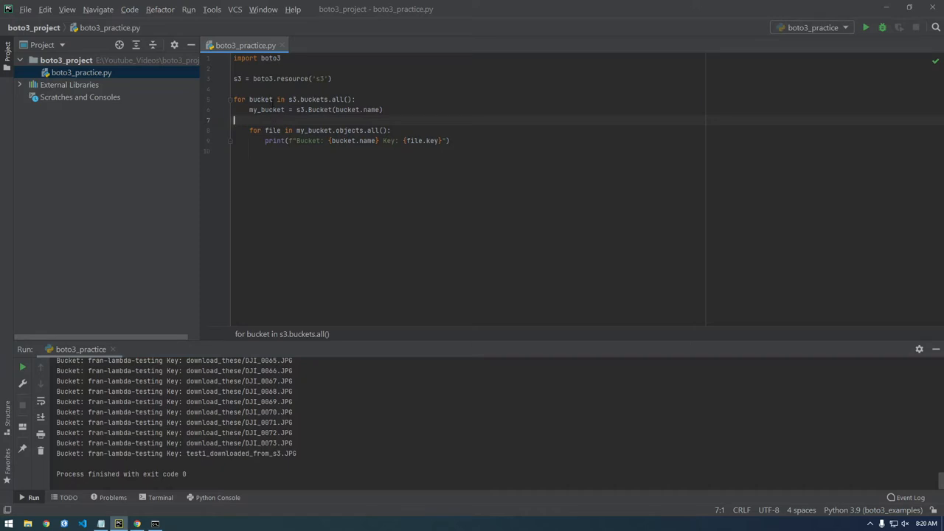